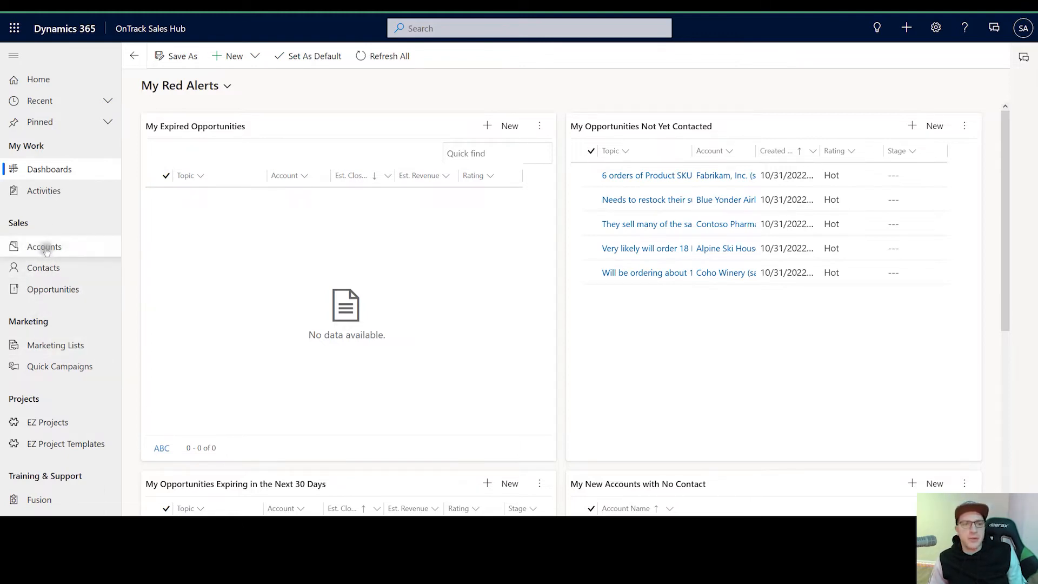
Step: Go to the Accounts list and review the Active Accounts filter (Status equals Active)
{"action": "left_click", "coordinate": [44, 246]}
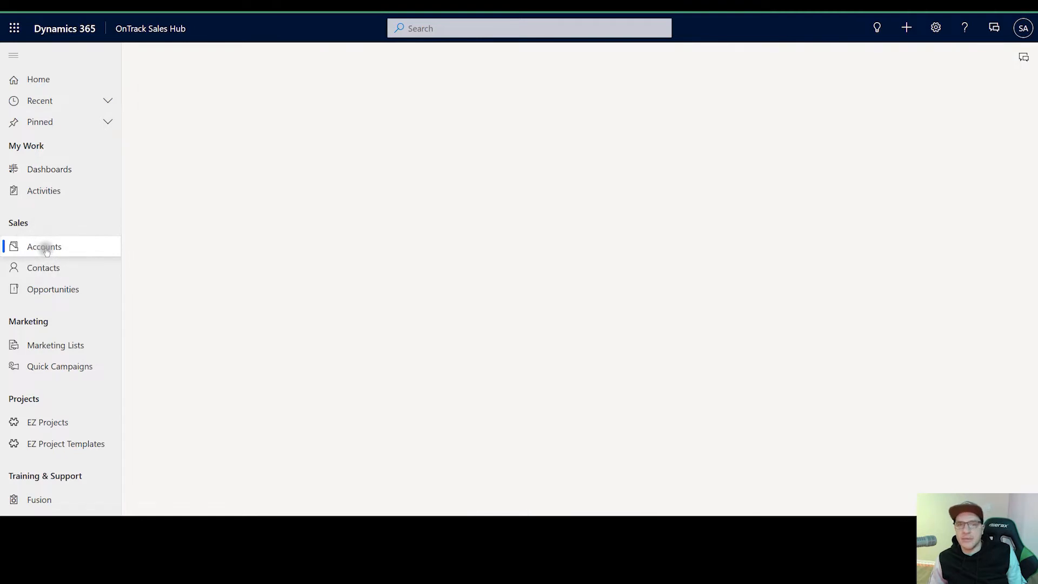
{"action": "left_click", "coordinate": [43, 247]}
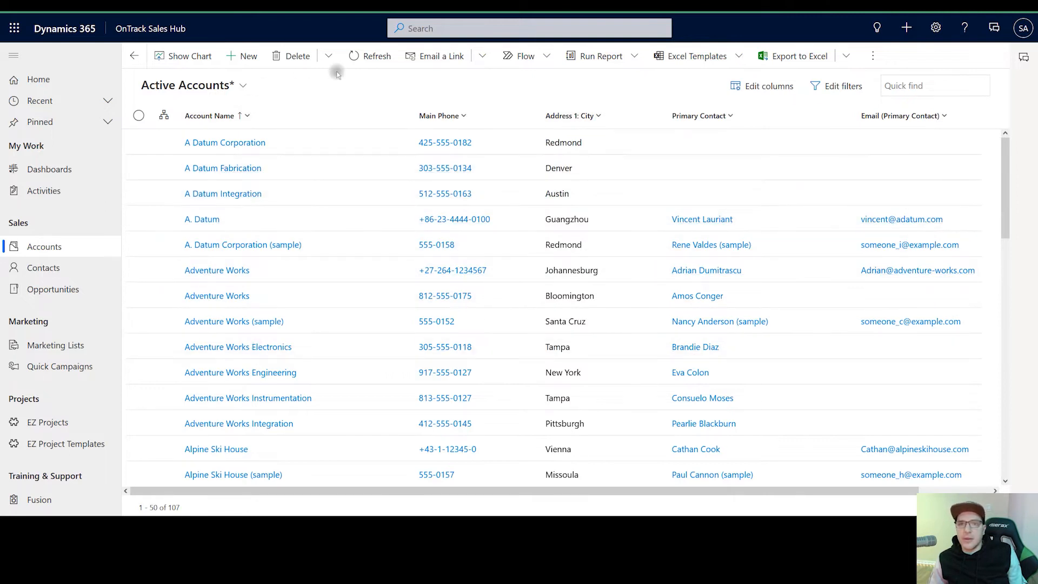
{"action": "mouse_move", "coordinate": [331, 90]}
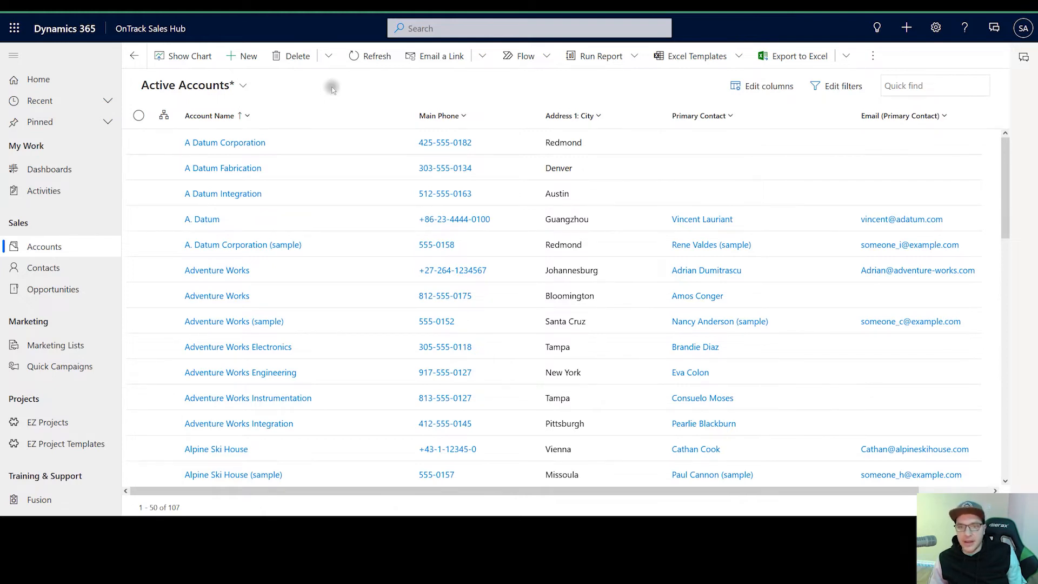
{"action": "mouse_move", "coordinate": [397, 119]}
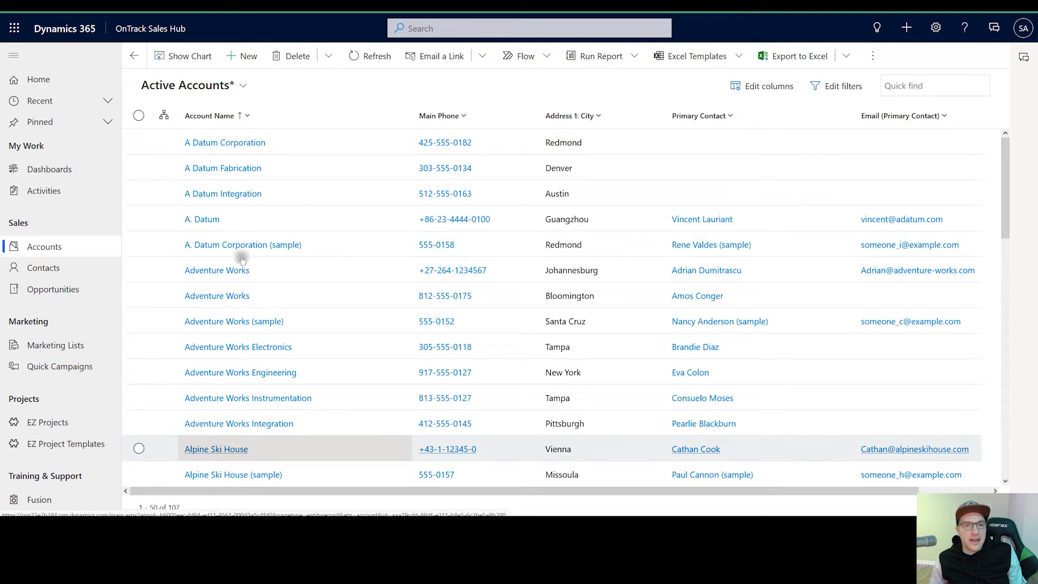
{"action": "mouse_move", "coordinate": [290, 192]}
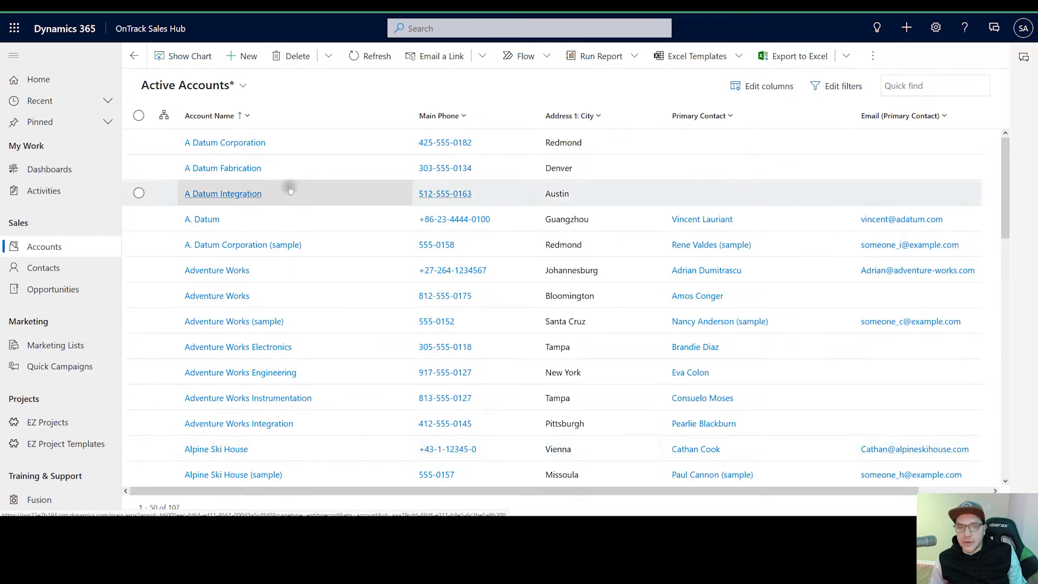
{"action": "mouse_move", "coordinate": [318, 168]}
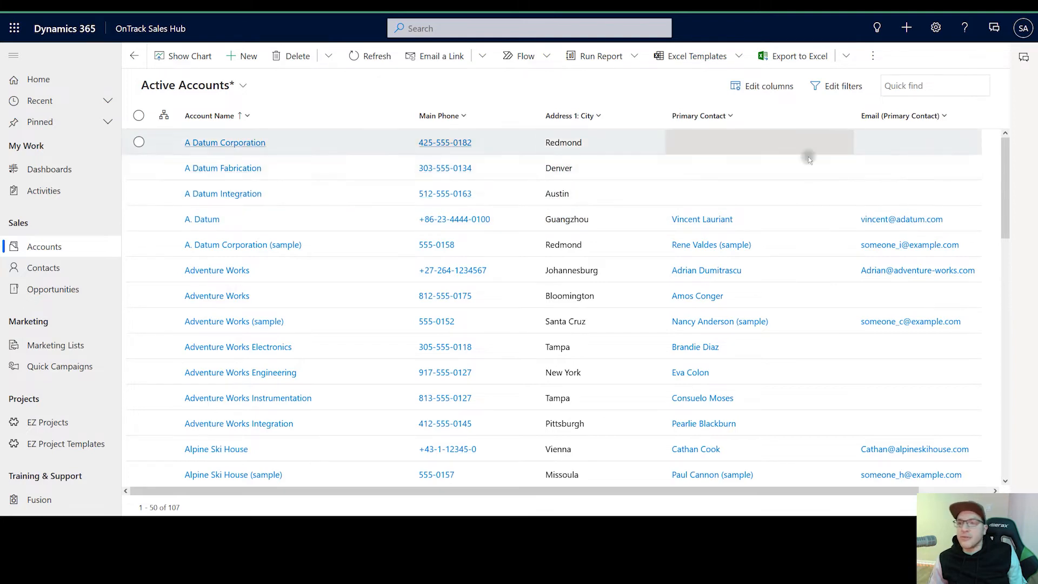
{"action": "left_click", "coordinate": [843, 85]}
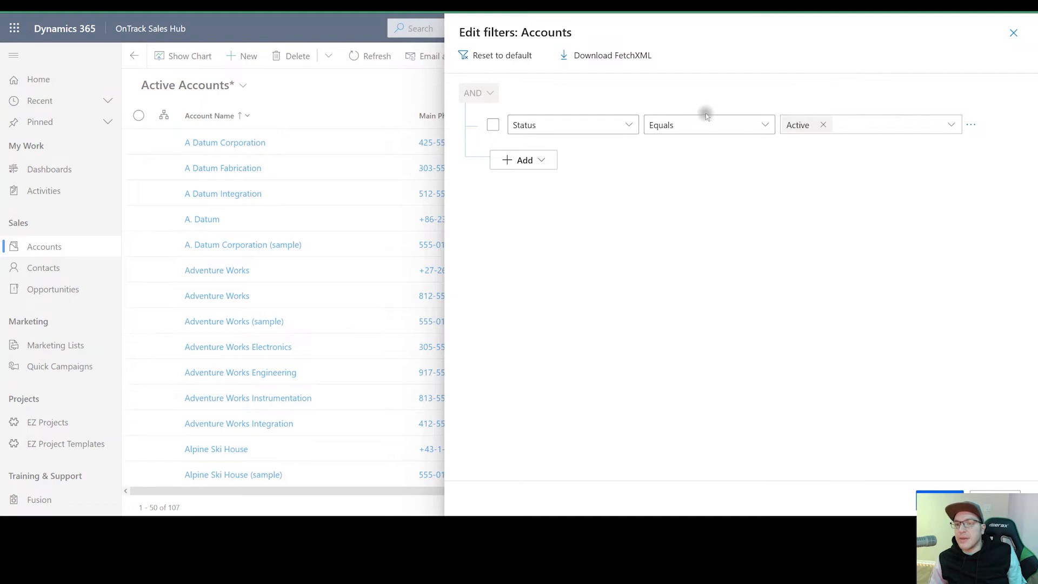
{"action": "left_click", "coordinate": [1014, 32]}
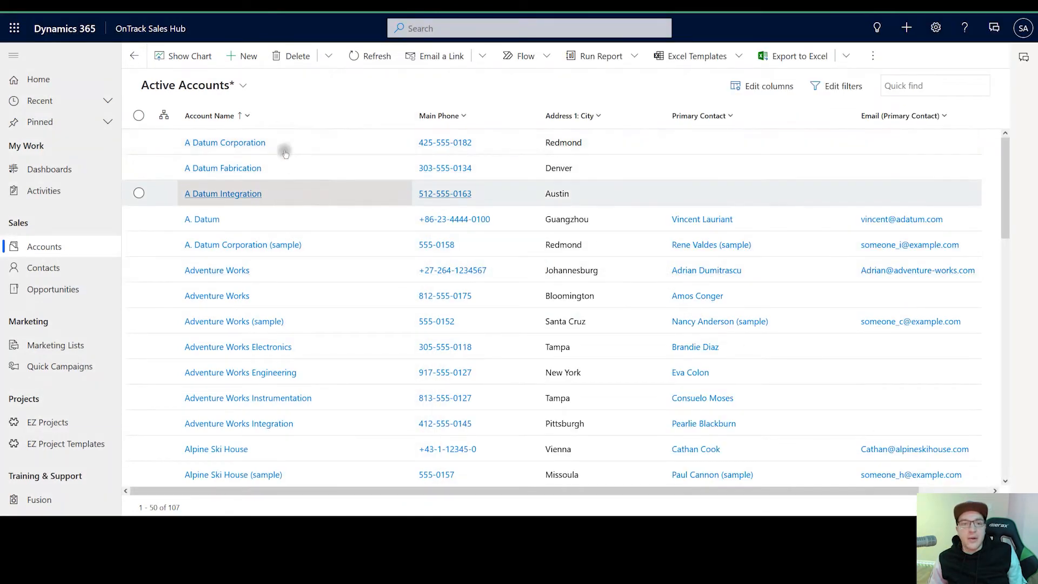
{"action": "mouse_move", "coordinate": [444, 168]}
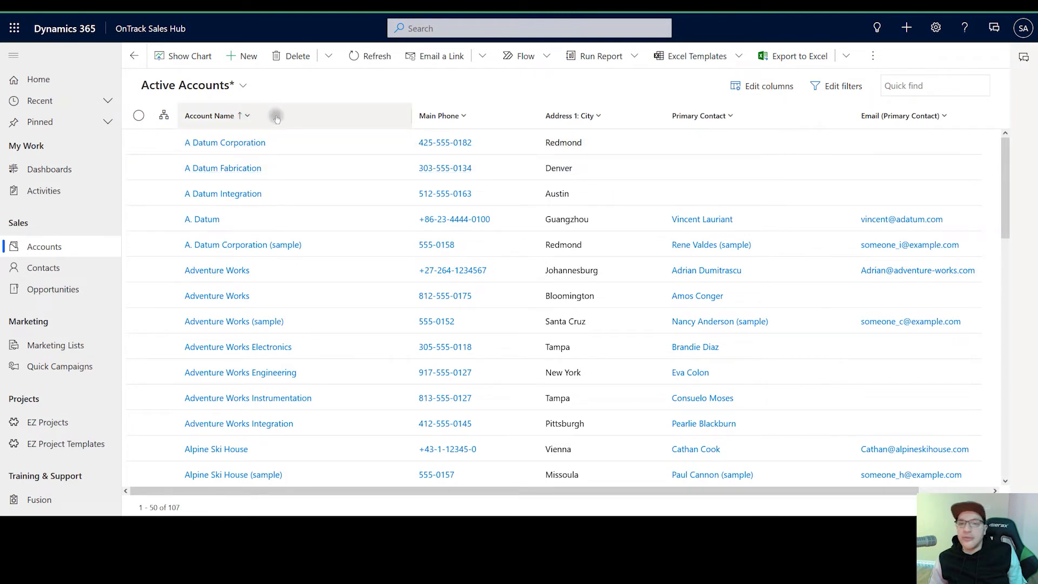
{"action": "mouse_move", "coordinate": [312, 164]}
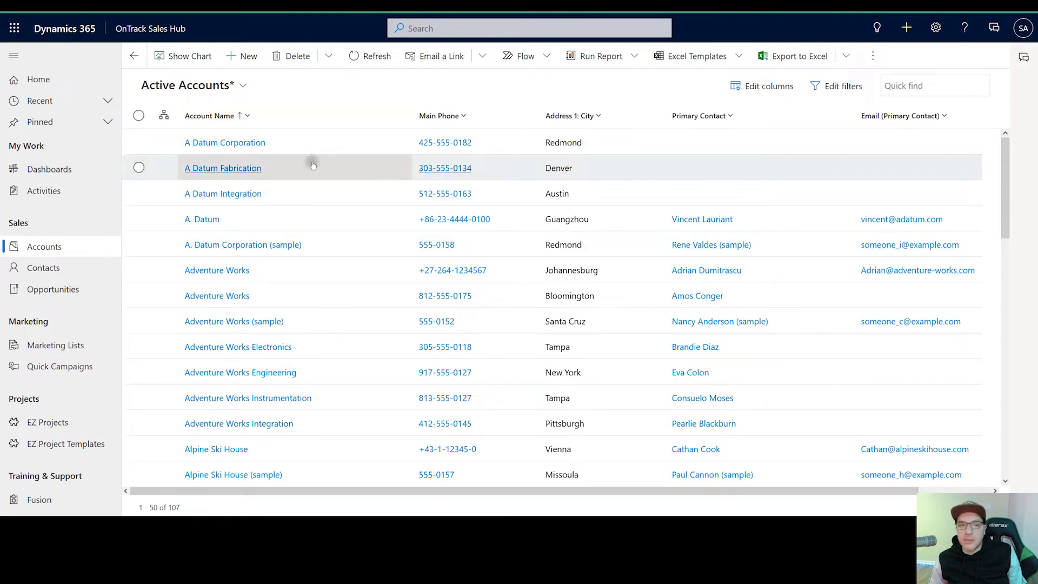
{"action": "mouse_move", "coordinate": [208, 115]}
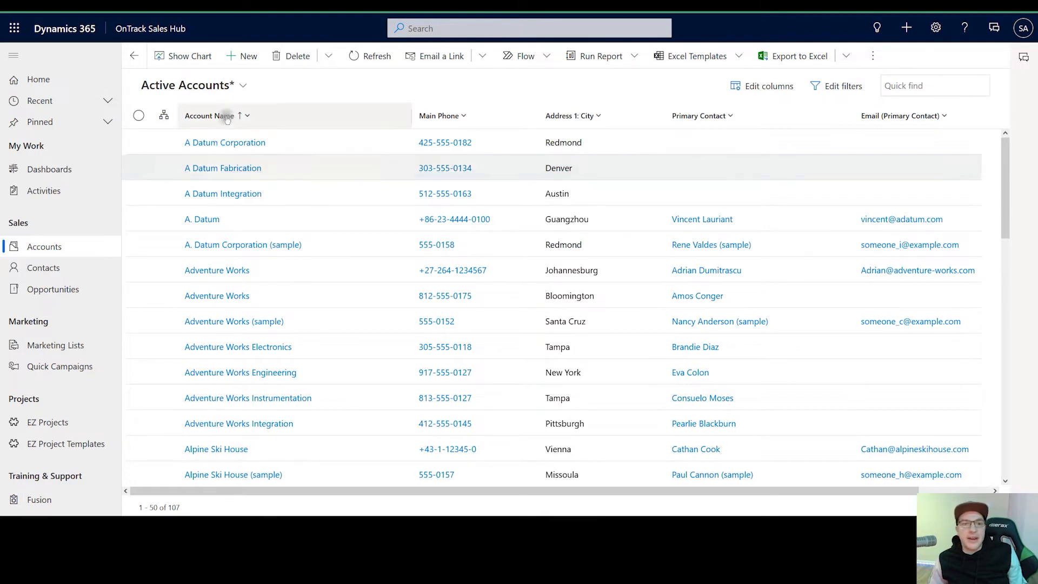
{"action": "mouse_move", "coordinate": [574, 116]}
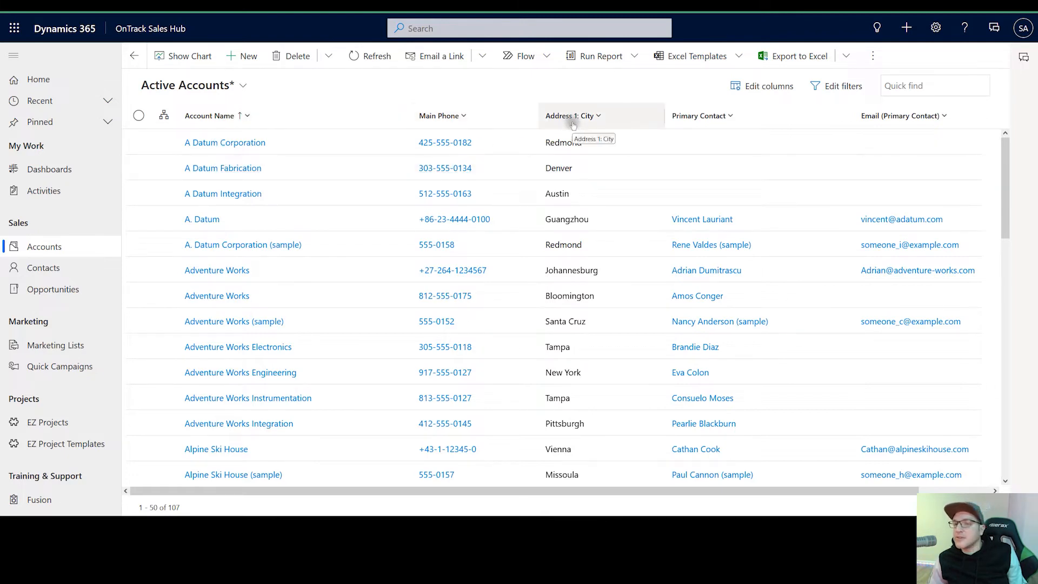
{"action": "mouse_move", "coordinate": [901, 116]}
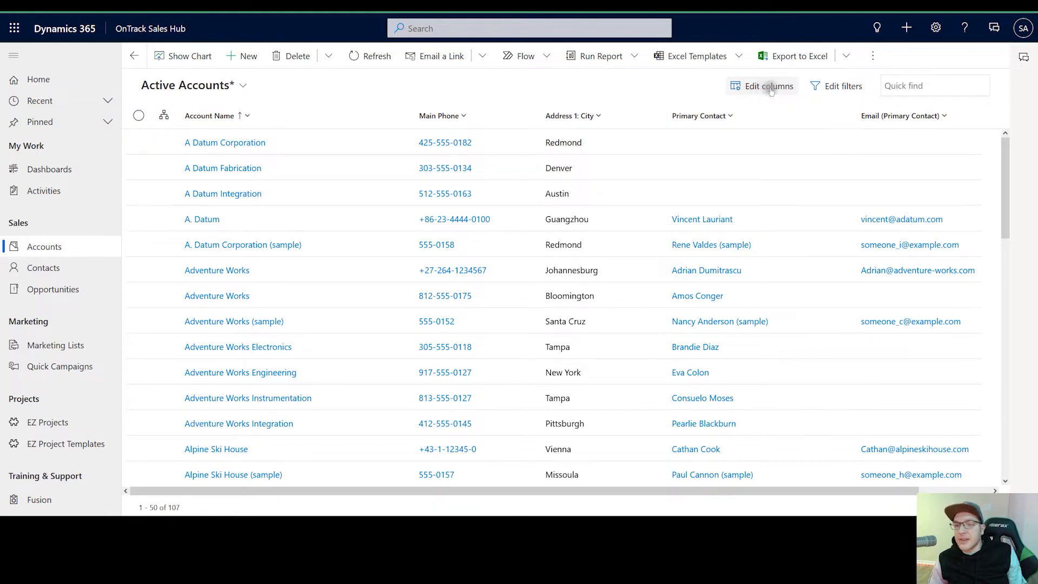
{"action": "mouse_move", "coordinate": [407, 93]}
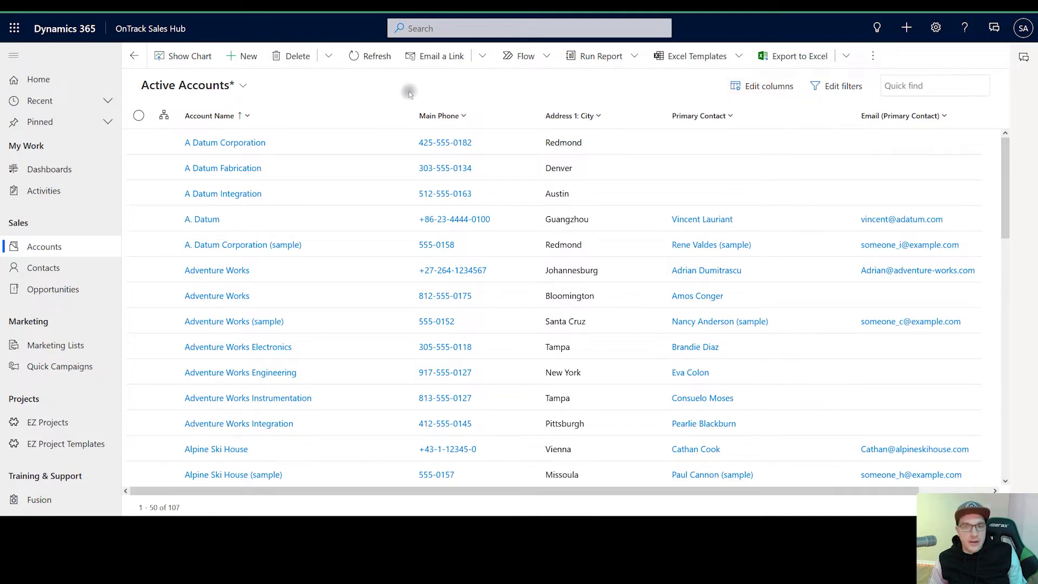
{"action": "mouse_move", "coordinate": [400, 132]}
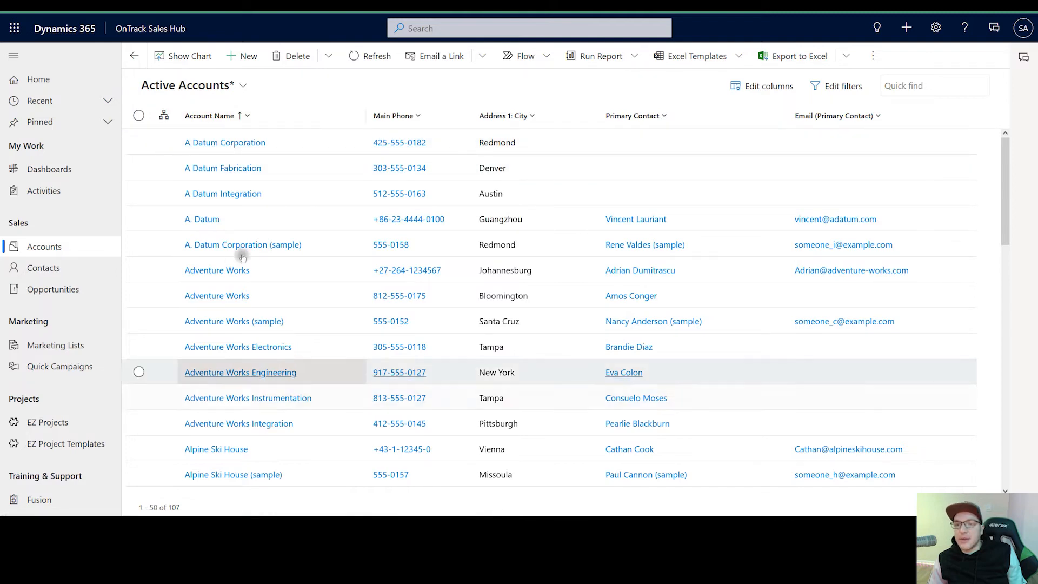
{"action": "mouse_move", "coordinate": [258, 203]}
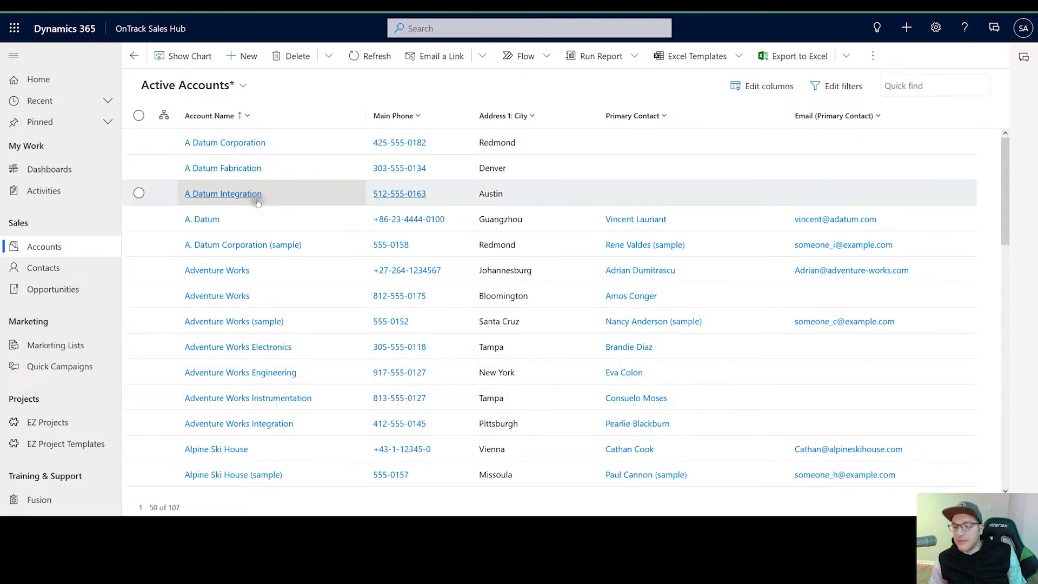
{"action": "mouse_move", "coordinate": [213, 149]}
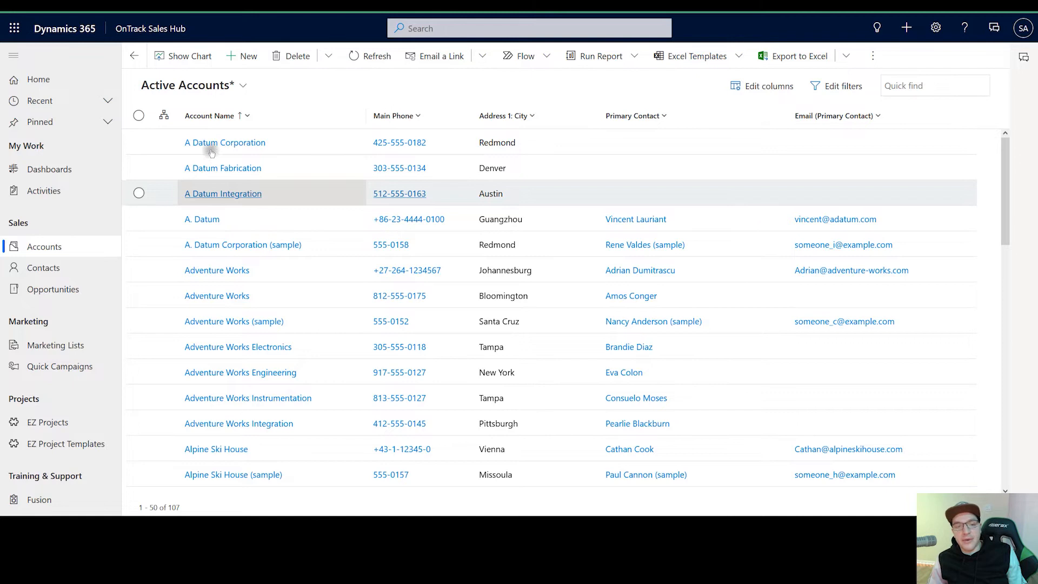
{"action": "mouse_move", "coordinate": [270, 188]}
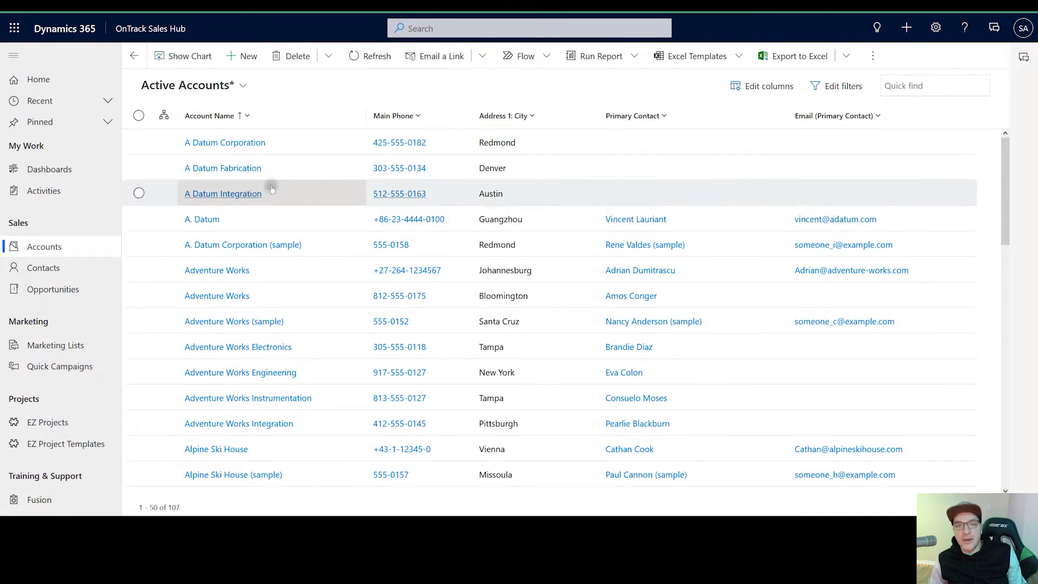
{"action": "mouse_move", "coordinate": [526, 116]}
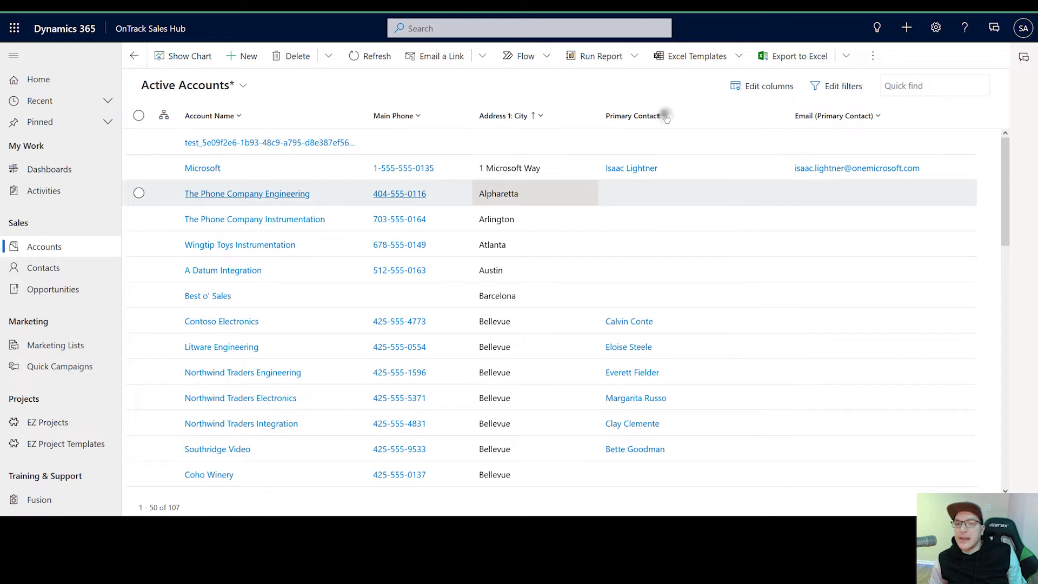
Step: Filter the Primary Contact column to Contains data, leaving 63 accounts
{"action": "left_click", "coordinate": [635, 115]}
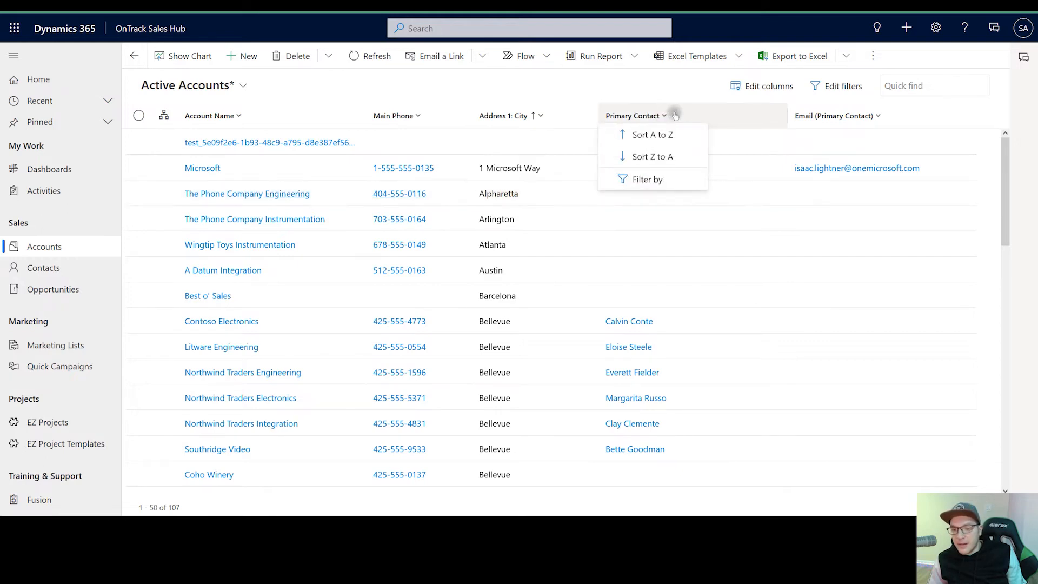
{"action": "mouse_move", "coordinate": [359, 147]}
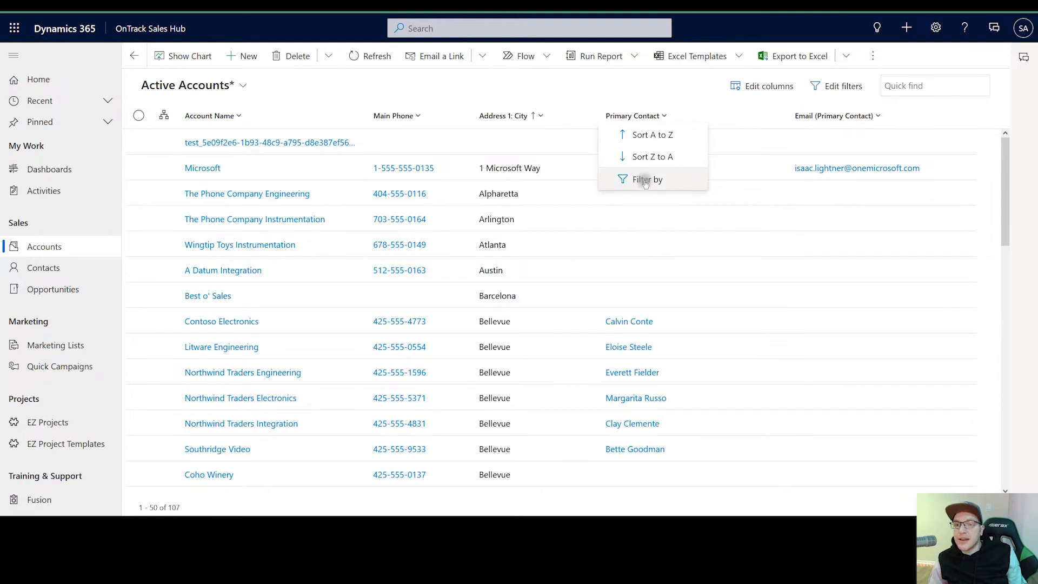
{"action": "left_click", "coordinate": [642, 178]}
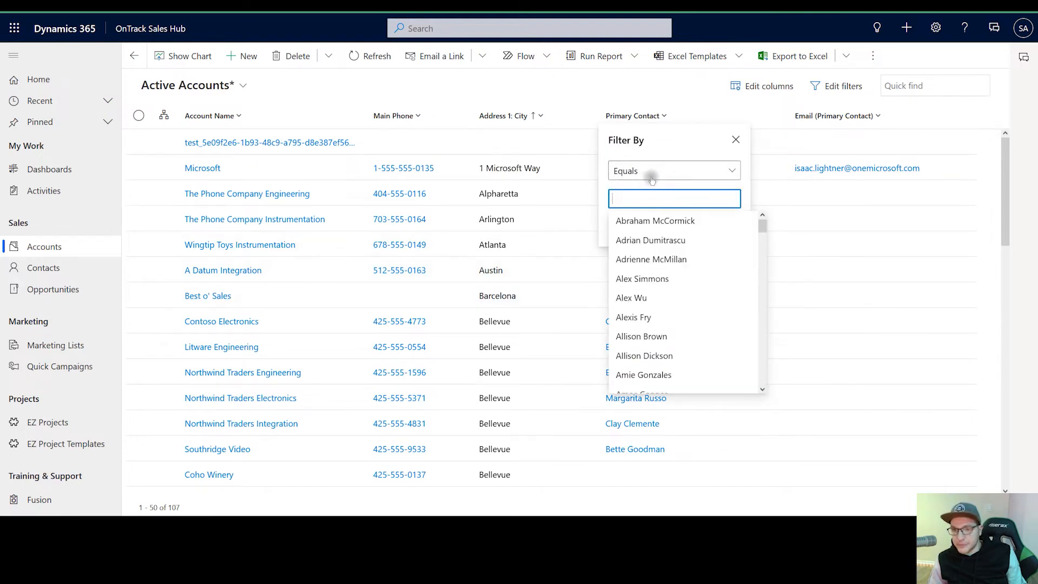
{"action": "left_click", "coordinate": [672, 170]}
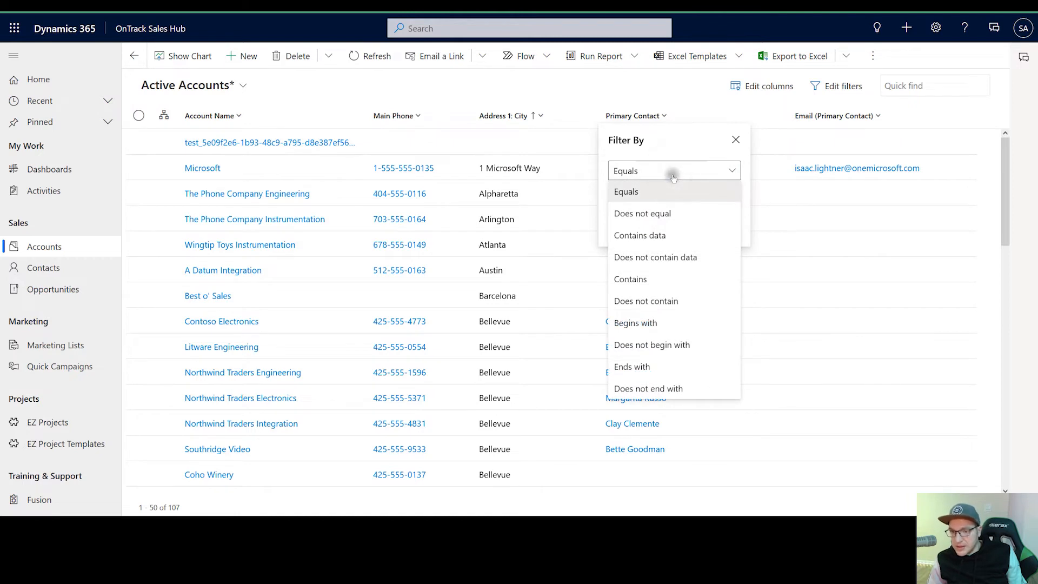
{"action": "mouse_move", "coordinate": [669, 178]}
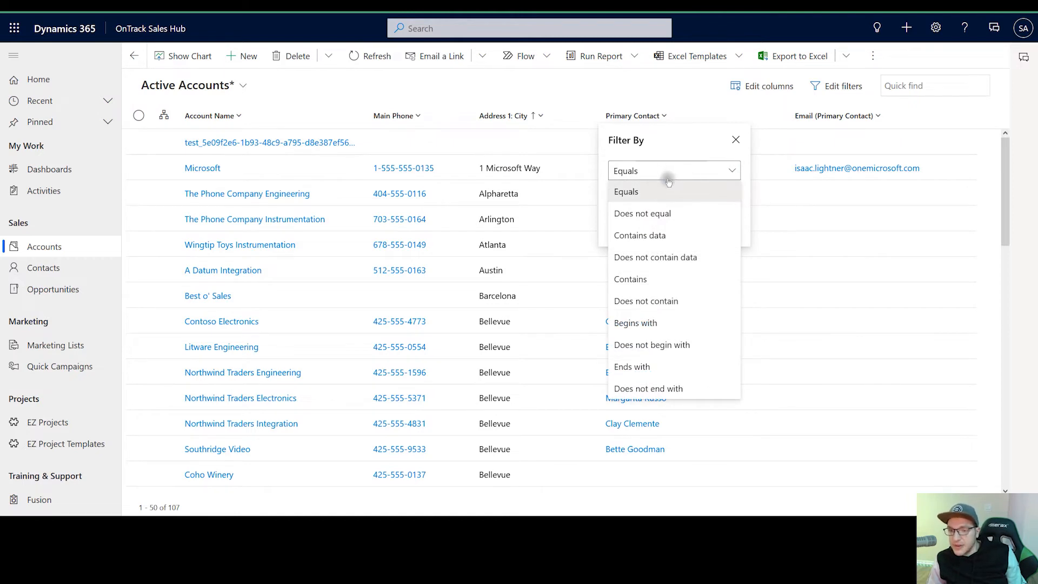
{"action": "mouse_move", "coordinate": [639, 236]}
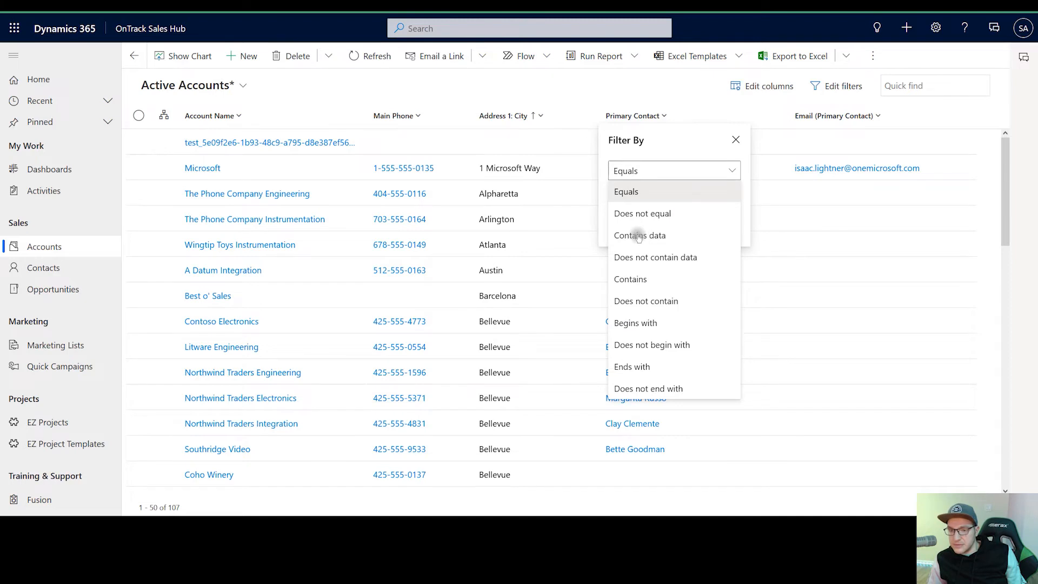
{"action": "left_click", "coordinate": [639, 235]}
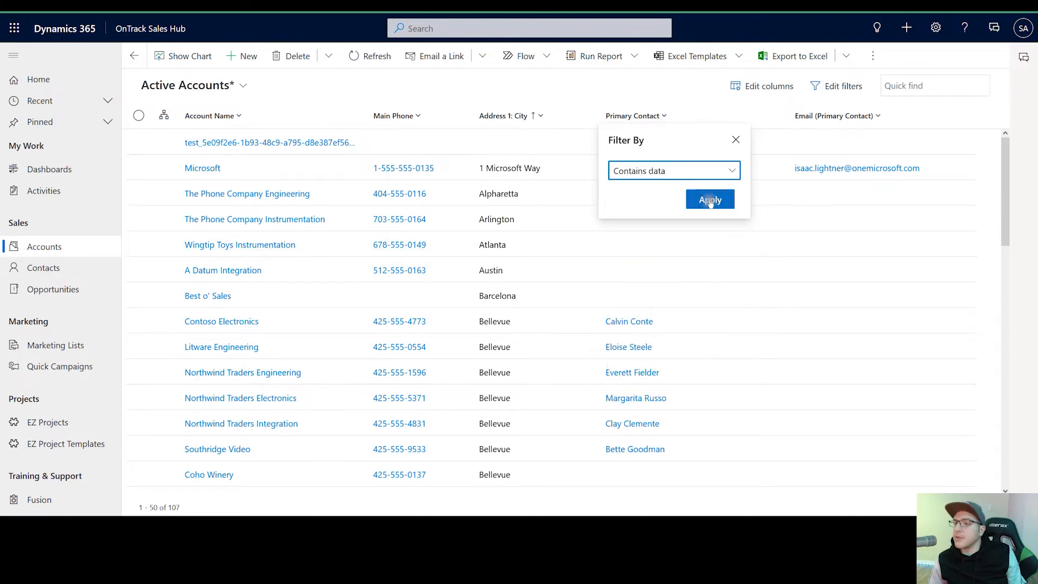
{"action": "left_click", "coordinate": [710, 199]}
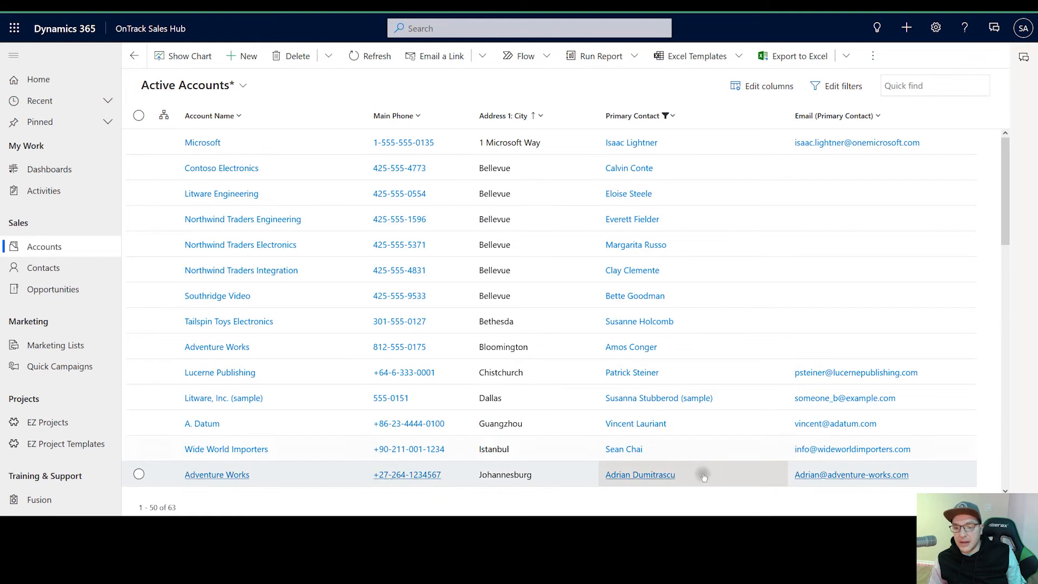
{"action": "mouse_move", "coordinate": [646, 271]}
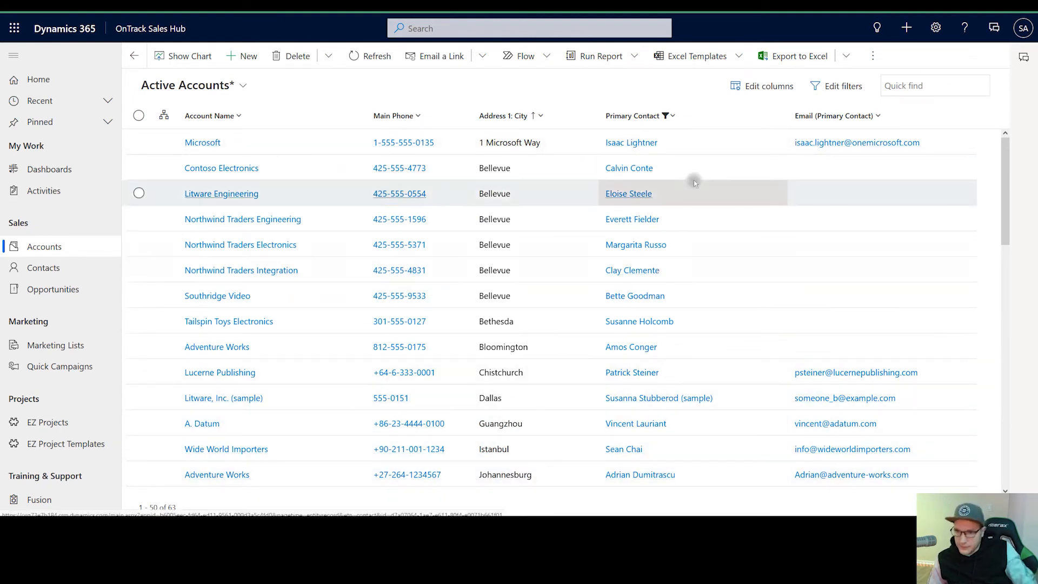
Step: Clear the Primary Contact column filter to restore all 107 active accounts
{"action": "left_click", "coordinate": [667, 116]}
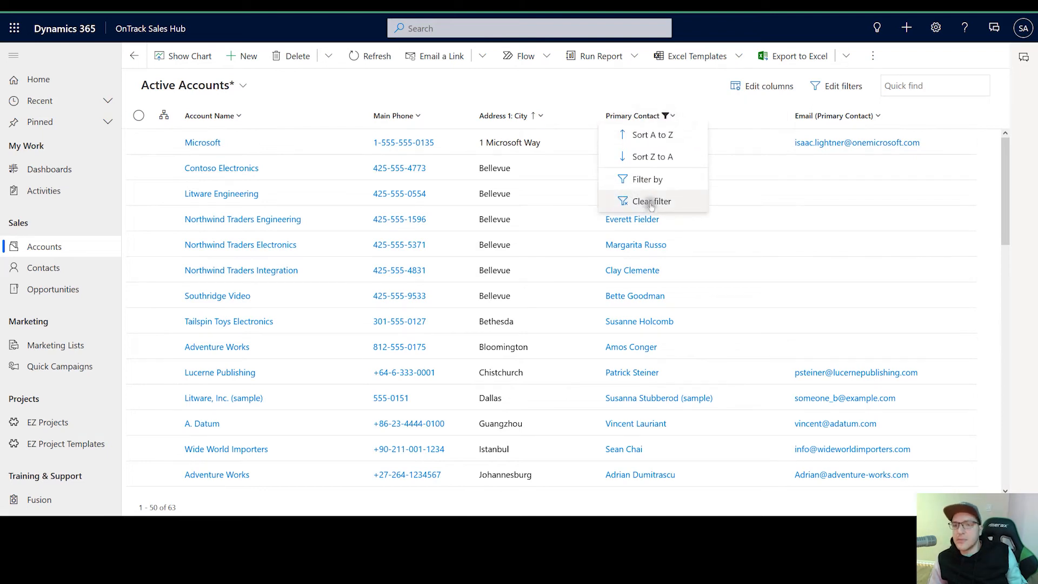
{"action": "left_click", "coordinate": [650, 201]}
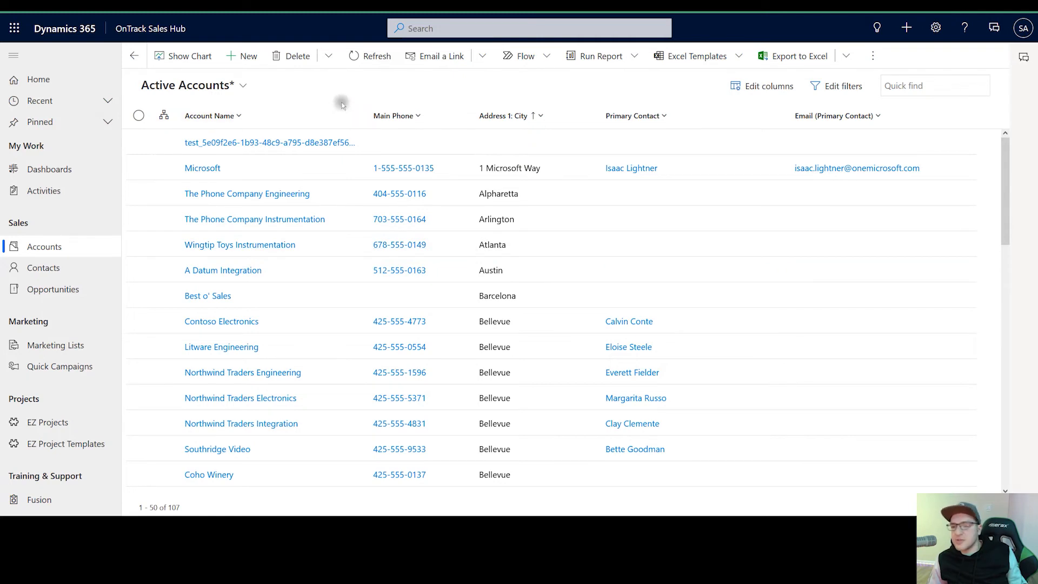
{"action": "mouse_move", "coordinate": [205, 115]}
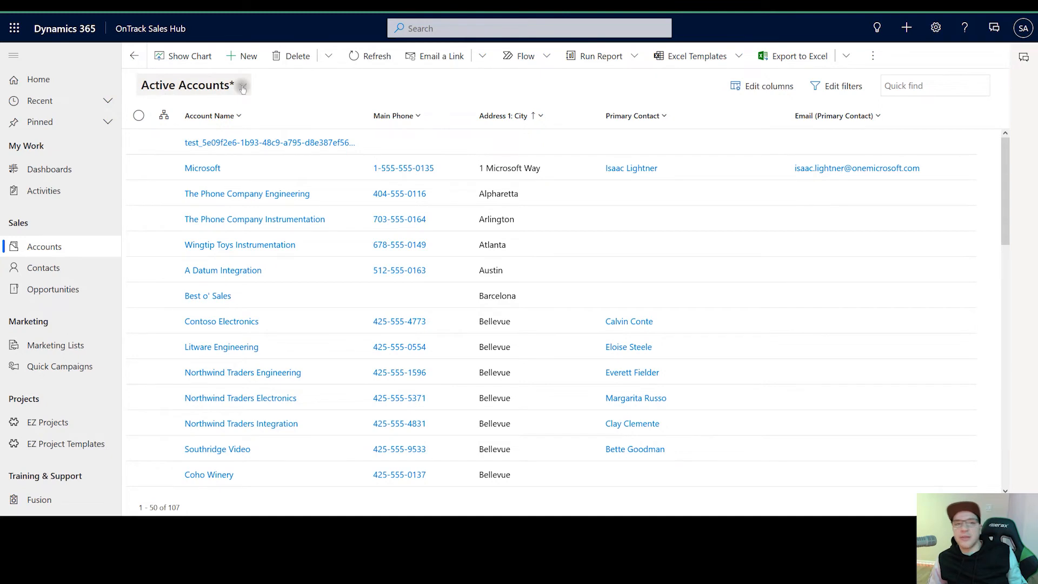
Step: Show the account views dropdown listing personal and system views
{"action": "left_click", "coordinate": [242, 85]}
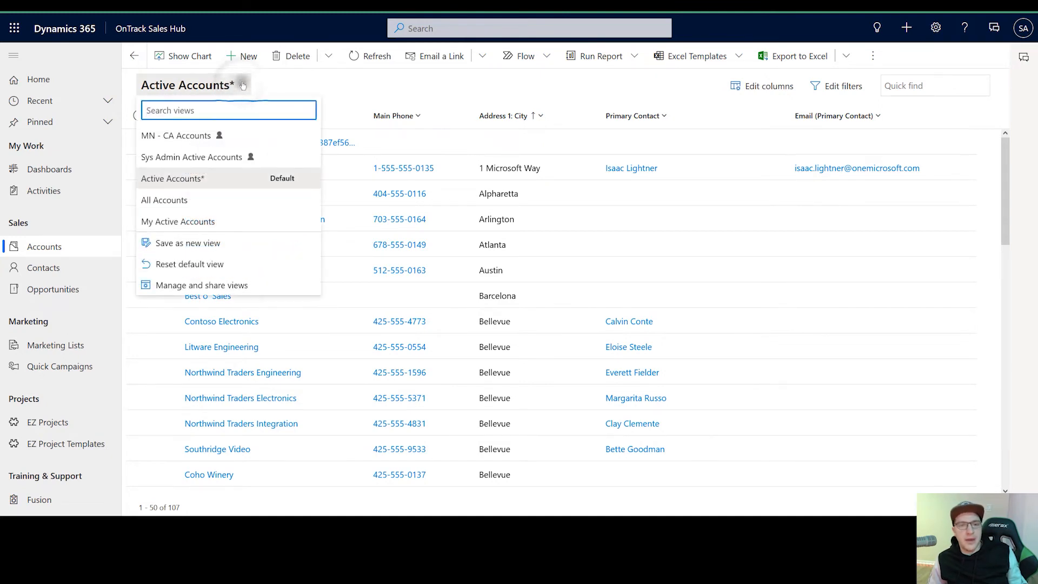
{"action": "mouse_move", "coordinate": [202, 199]}
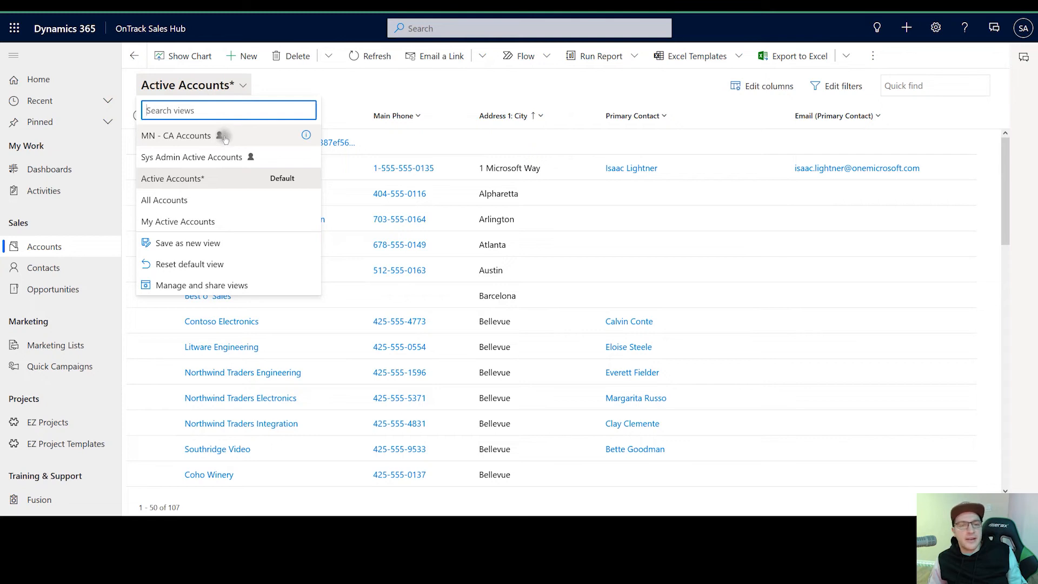
{"action": "mouse_move", "coordinate": [206, 179]}
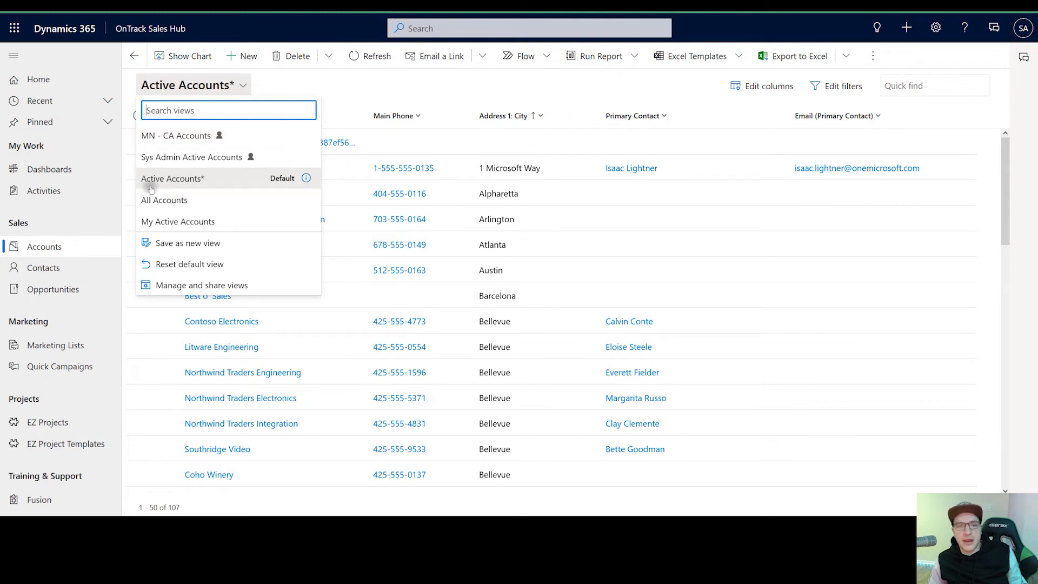
{"action": "mouse_move", "coordinate": [192, 200]}
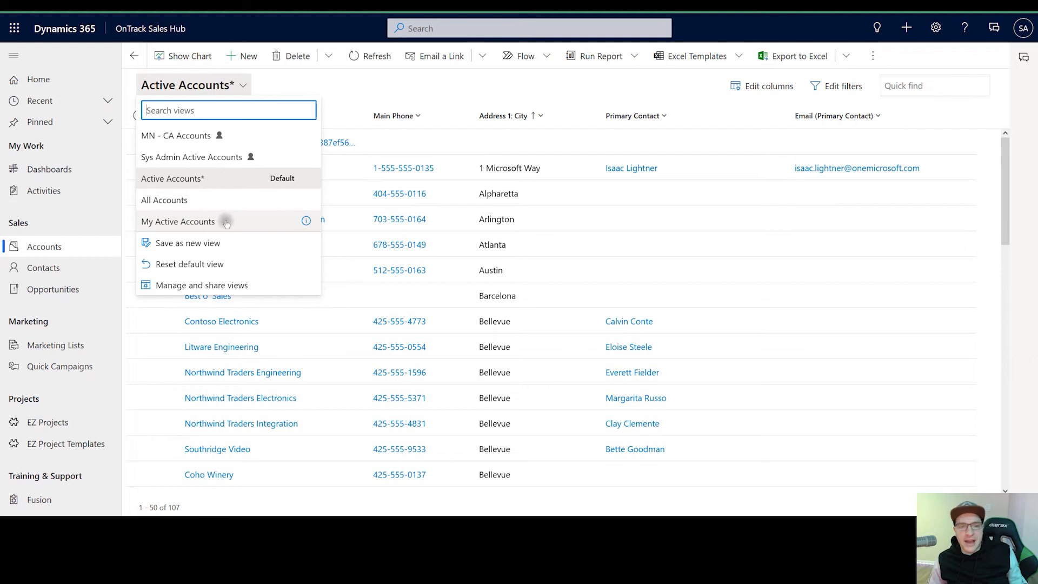
{"action": "mouse_move", "coordinate": [197, 223]}
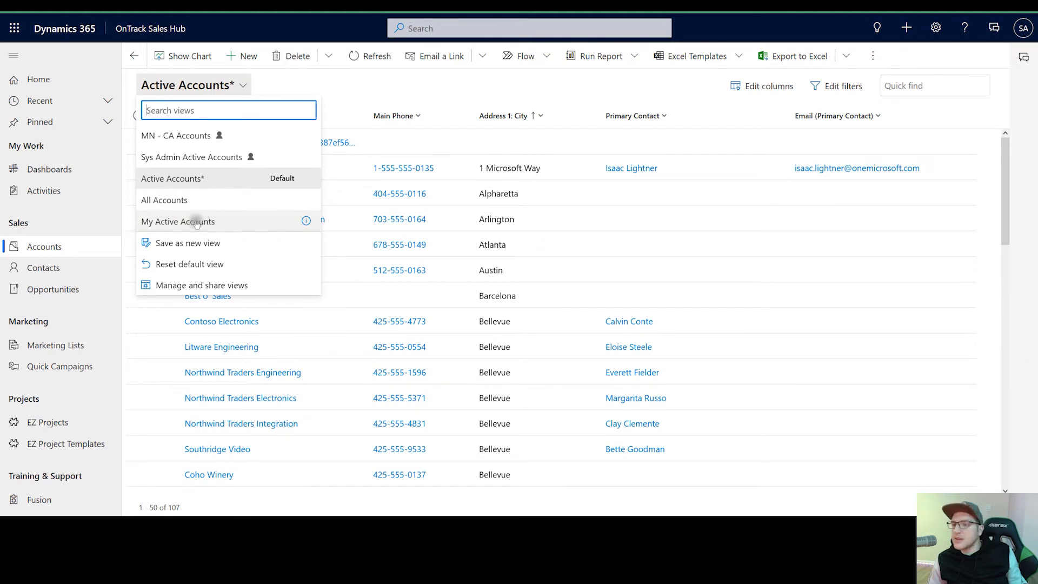
{"action": "mouse_move", "coordinate": [193, 222]}
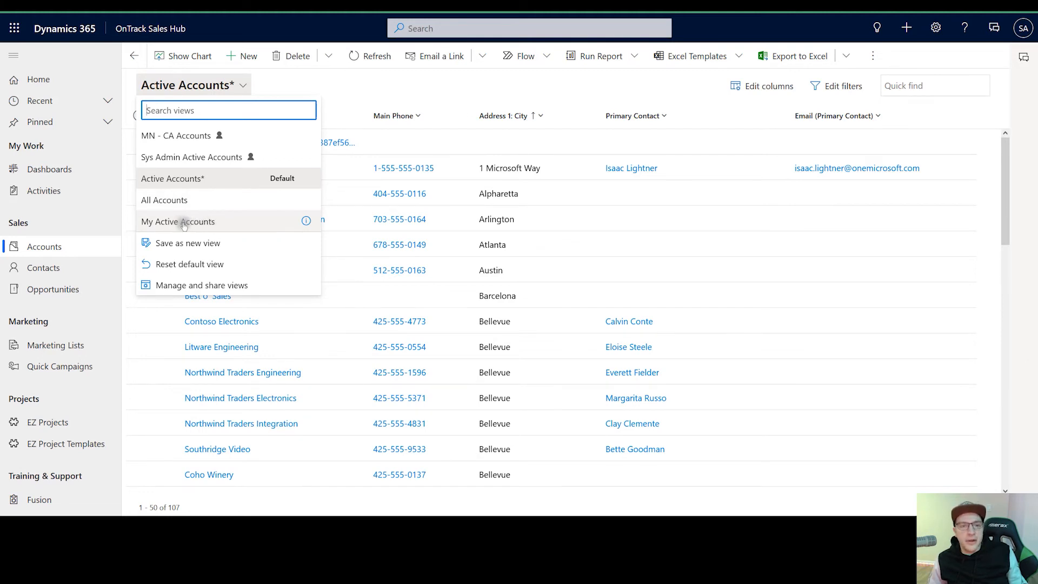
Step: Switch to the My Active Accounts view and reopen the views dropdown
{"action": "left_click", "coordinate": [178, 221]}
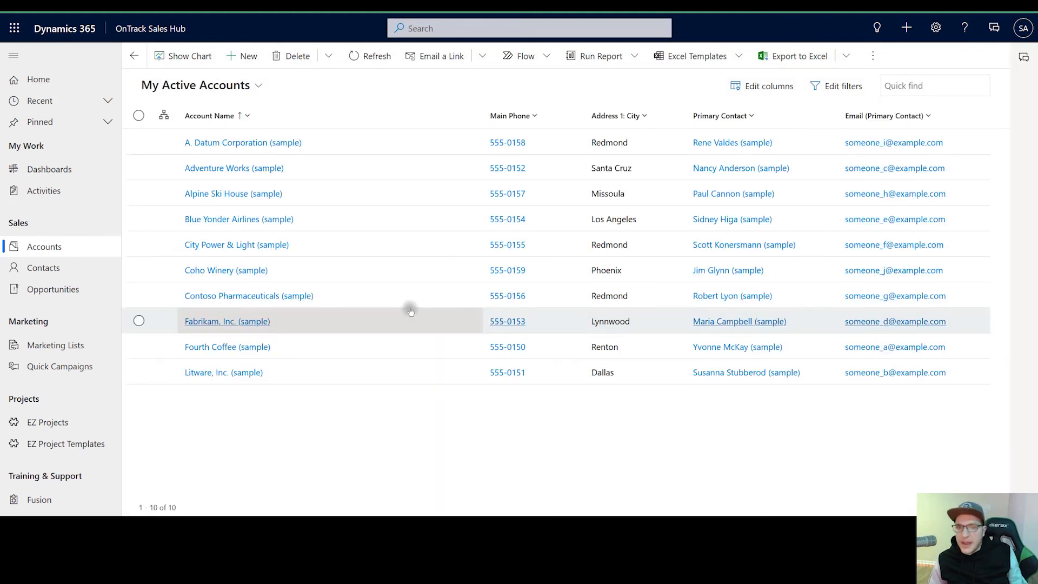
{"action": "mouse_move", "coordinate": [454, 76]}
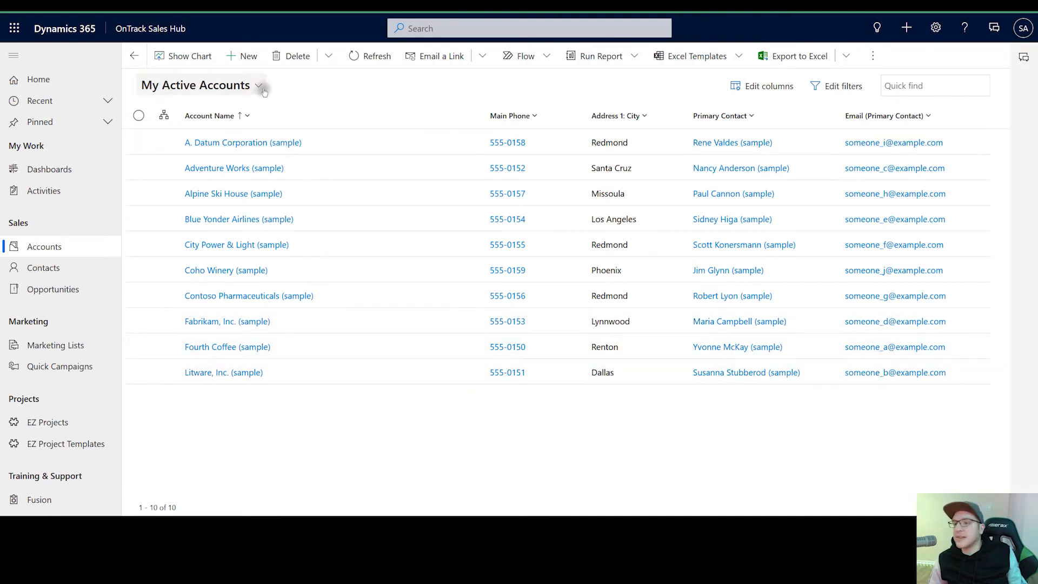
{"action": "left_click", "coordinate": [261, 87]}
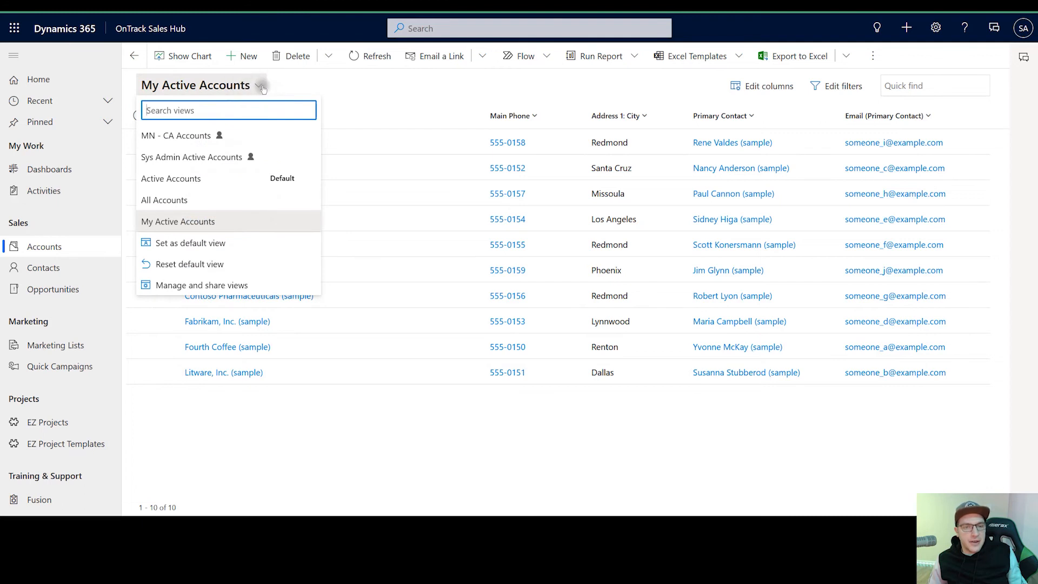
{"action": "mouse_move", "coordinate": [190, 244]}
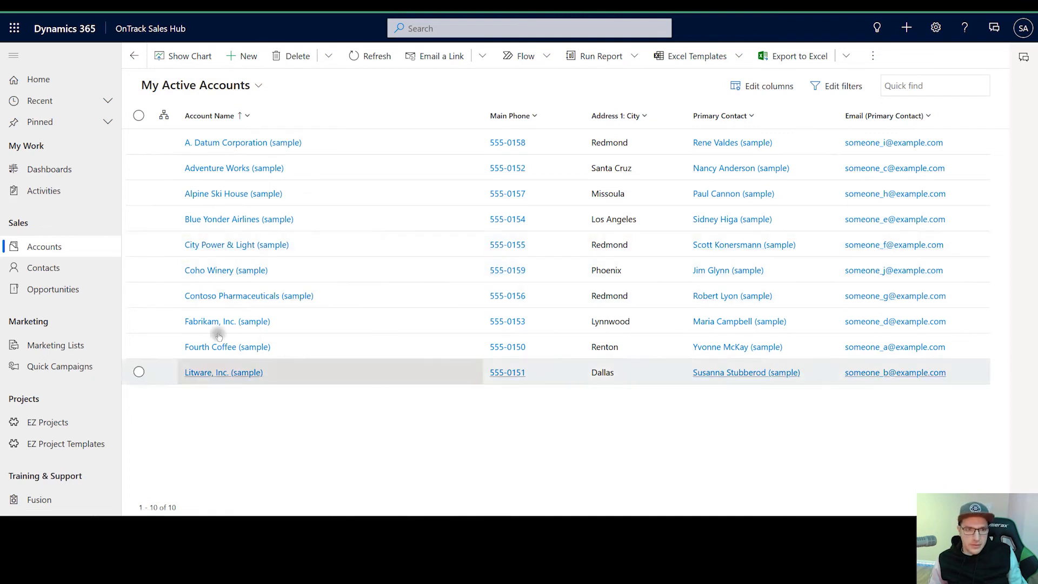
Step: Reload Accounts via Contacts and confirm My Active Accounts shows as Default in the views list
{"action": "left_click", "coordinate": [42, 267]}
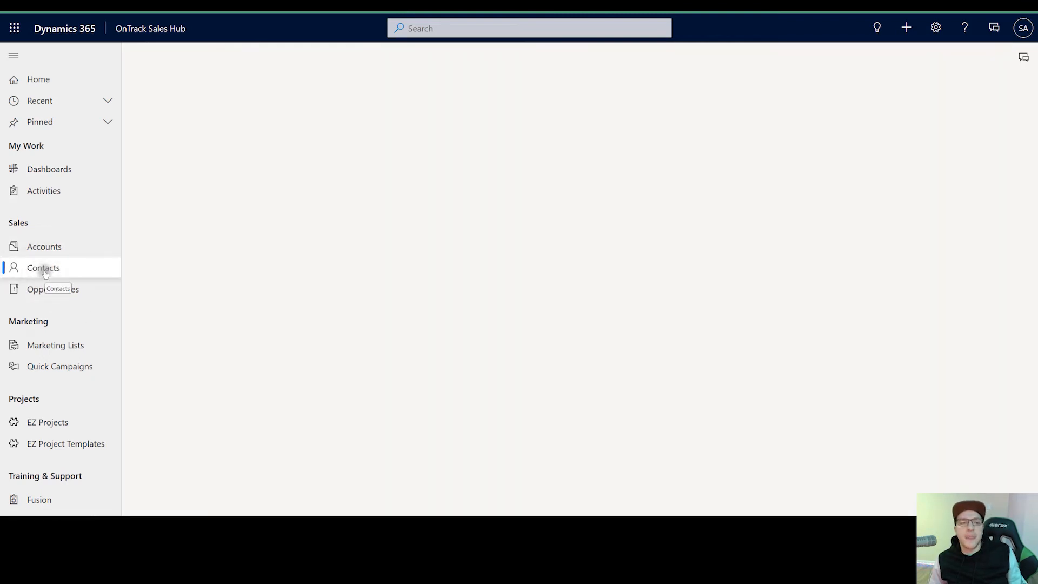
{"action": "left_click", "coordinate": [42, 268]}
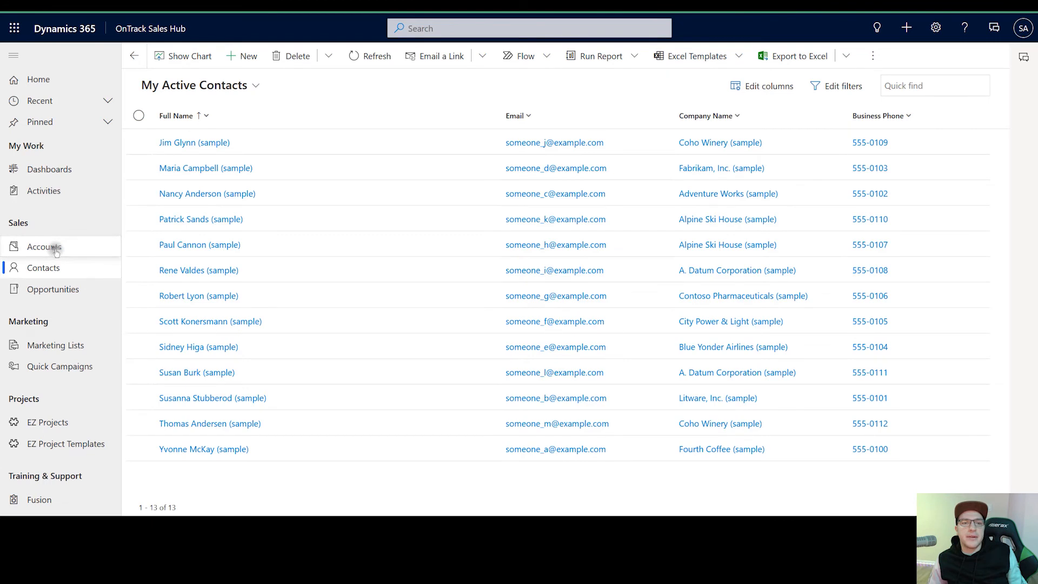
{"action": "left_click", "coordinate": [43, 247]}
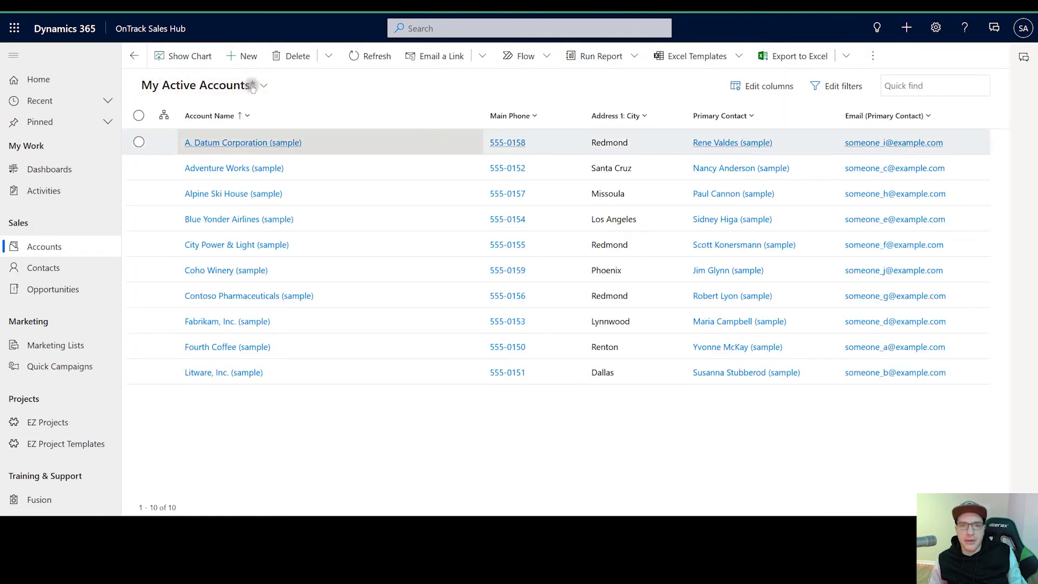
{"action": "left_click", "coordinate": [264, 86]}
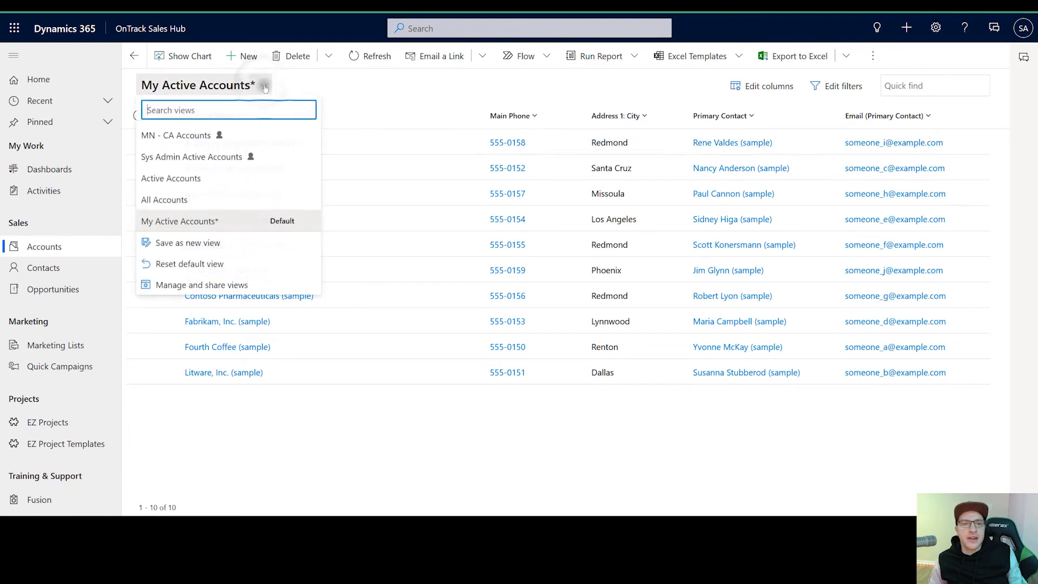
{"action": "mouse_move", "coordinate": [250, 135]}
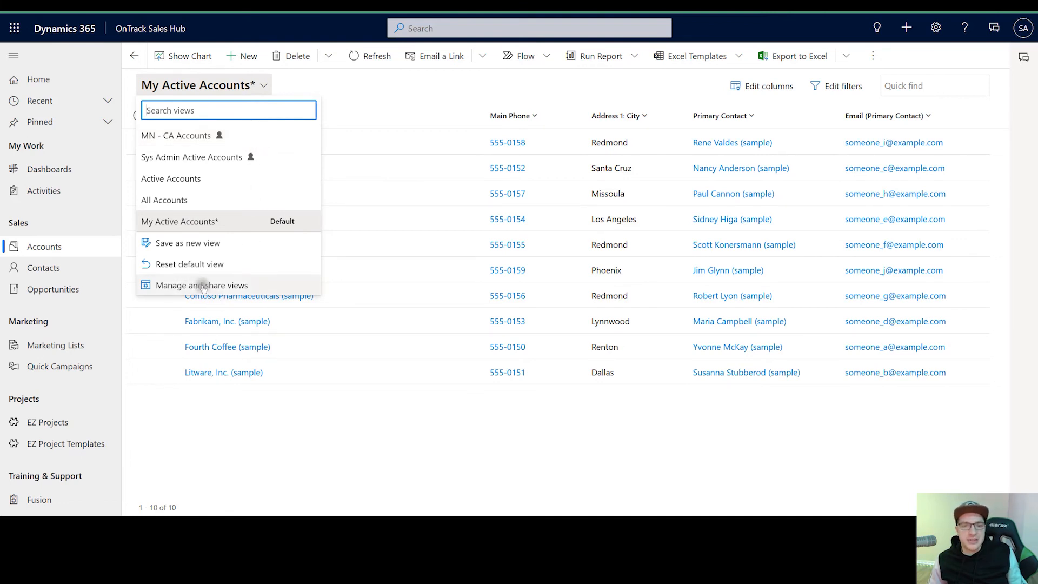
Step: In Manage and share views, deactivate the MN - CA Accounts personal view
{"action": "left_click", "coordinate": [201, 284]}
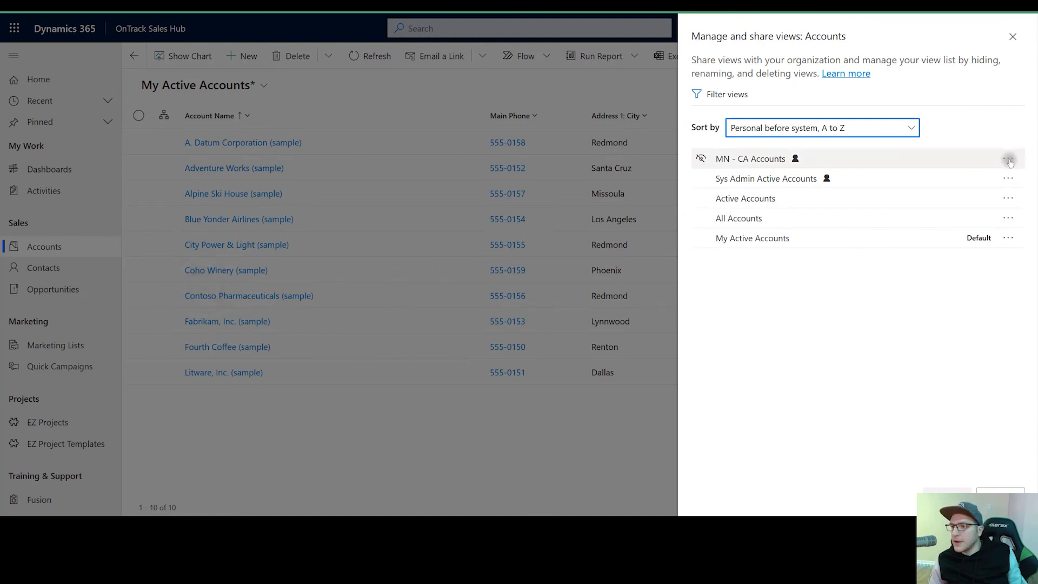
{"action": "left_click", "coordinate": [1008, 158]}
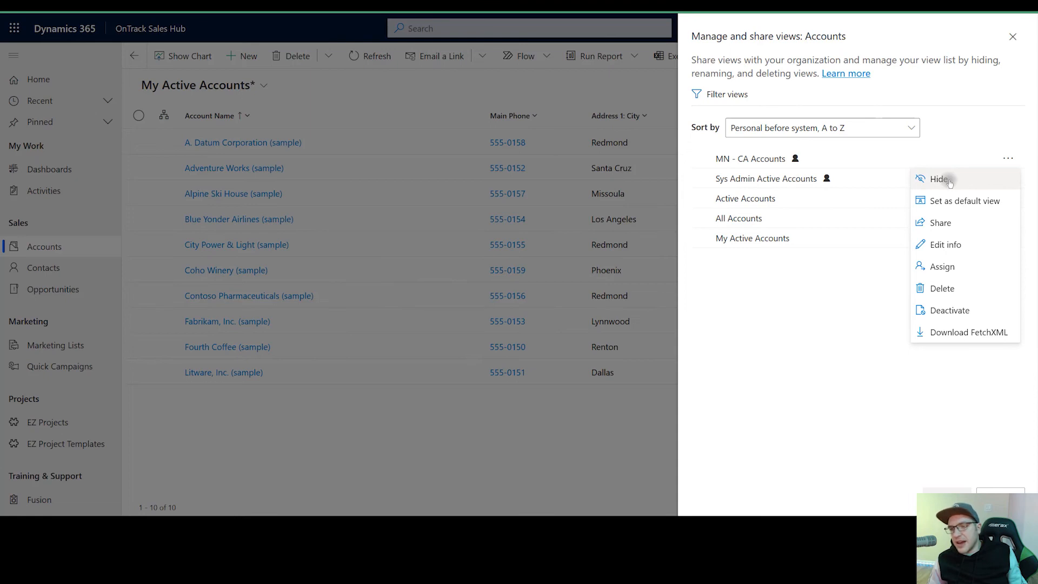
{"action": "mouse_move", "coordinate": [959, 184]}
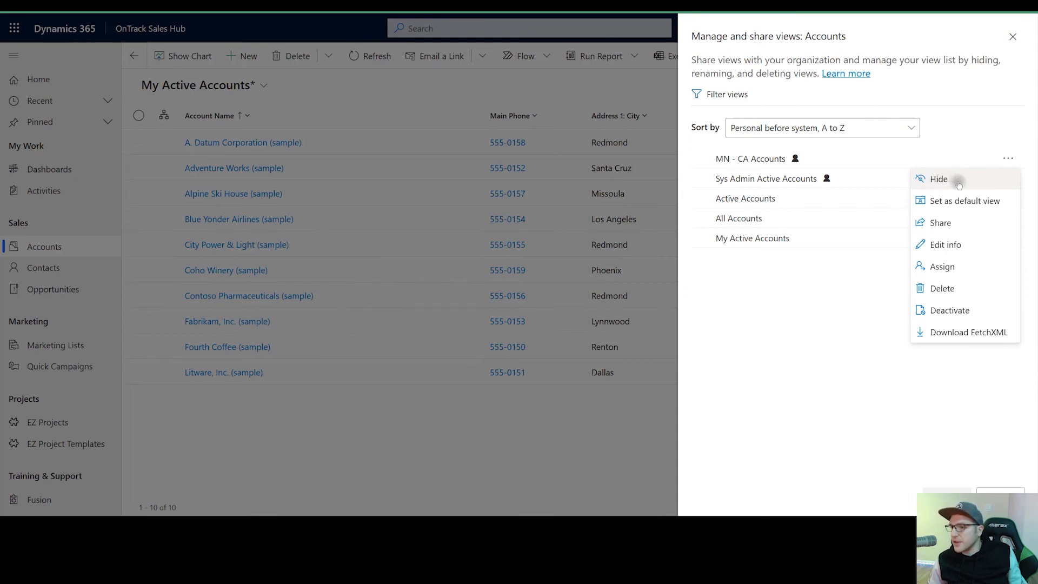
{"action": "mouse_move", "coordinate": [951, 310]}
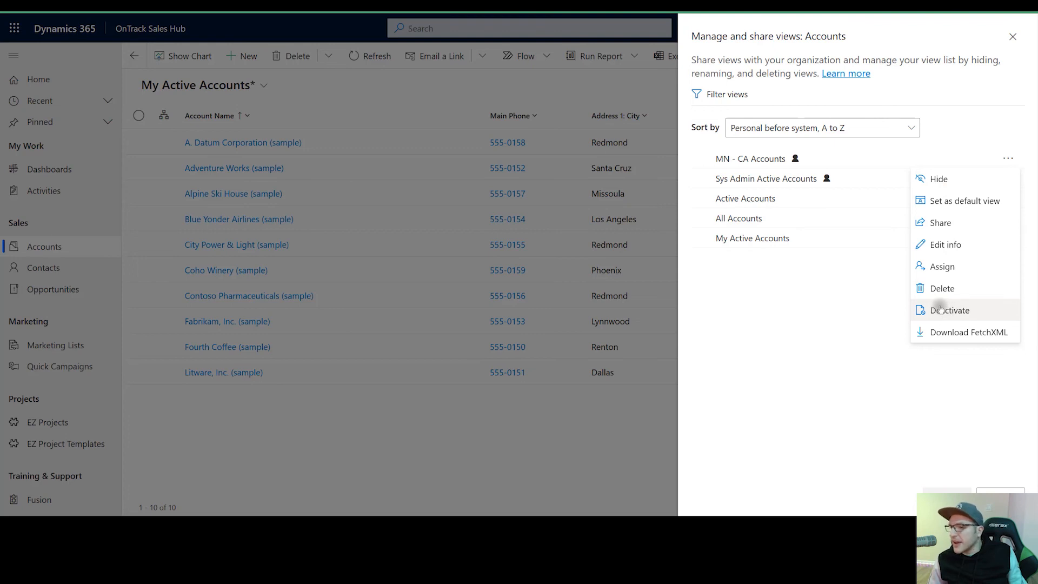
{"action": "mouse_move", "coordinate": [948, 292]}
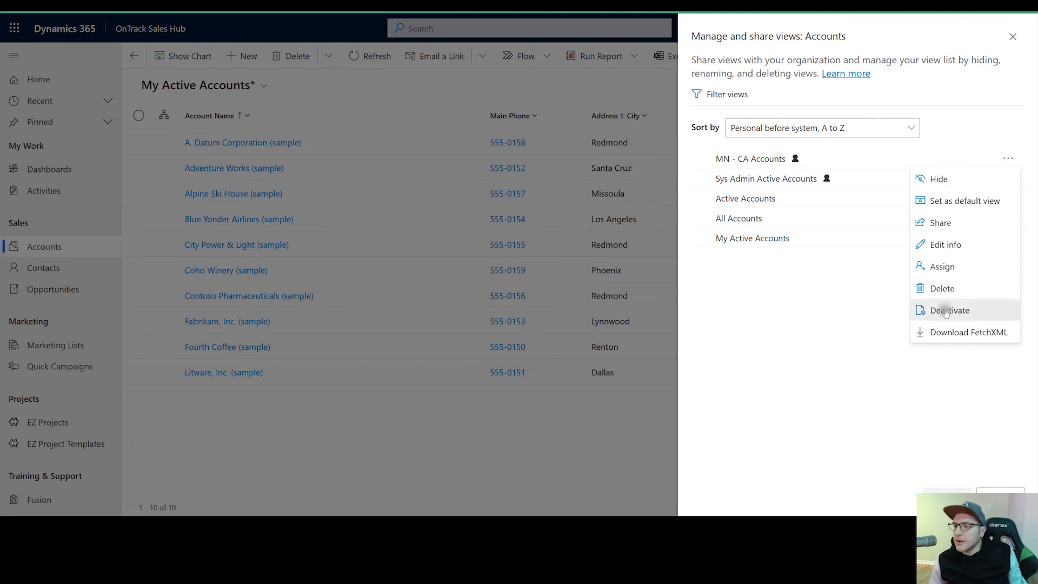
{"action": "left_click", "coordinate": [949, 310]}
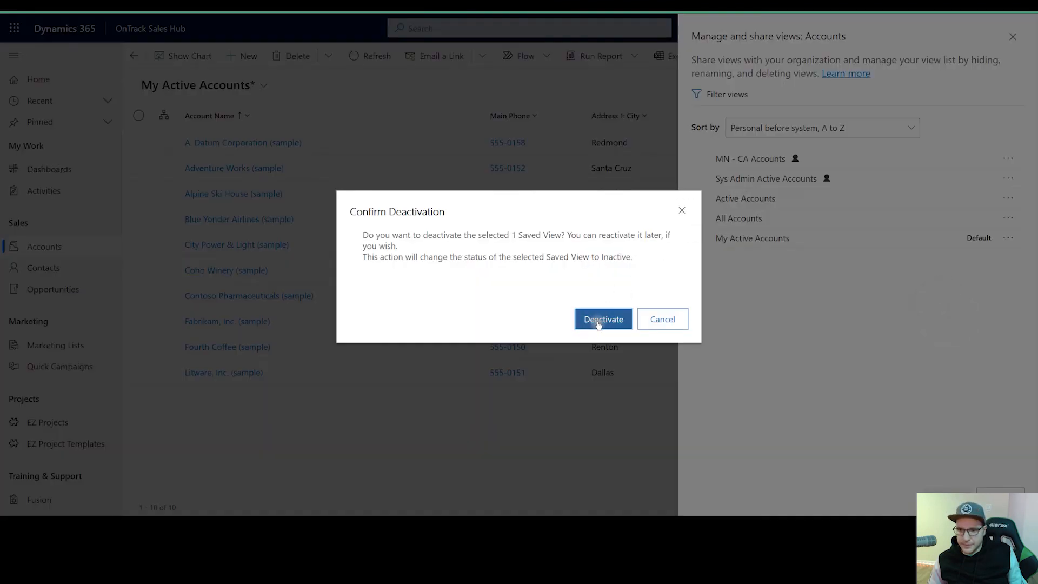
{"action": "left_click", "coordinate": [602, 319]}
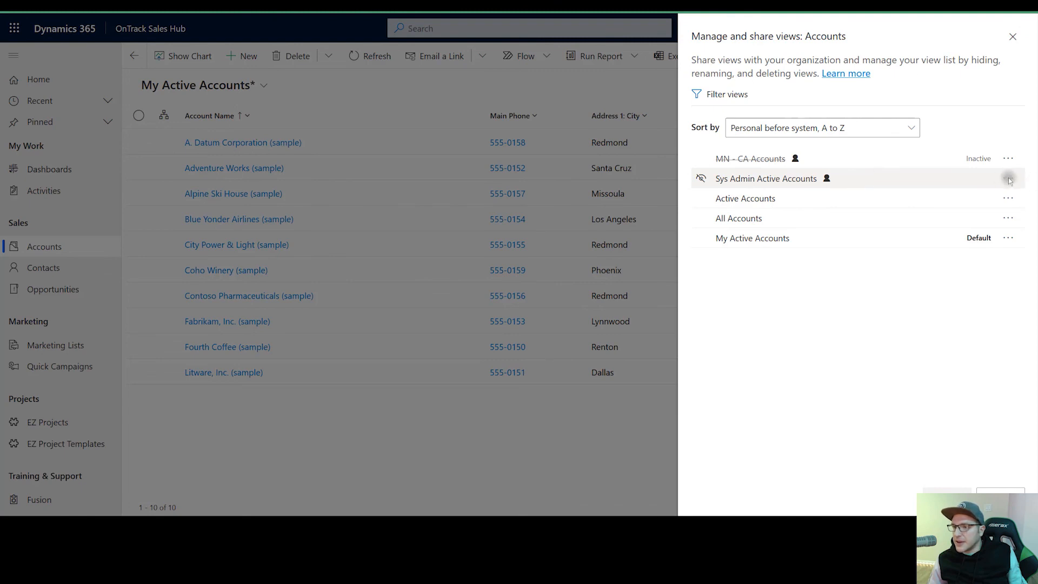
Step: Delete the Sys Admin Active Accounts personal view and close the views panel
{"action": "left_click", "coordinate": [1010, 180]}
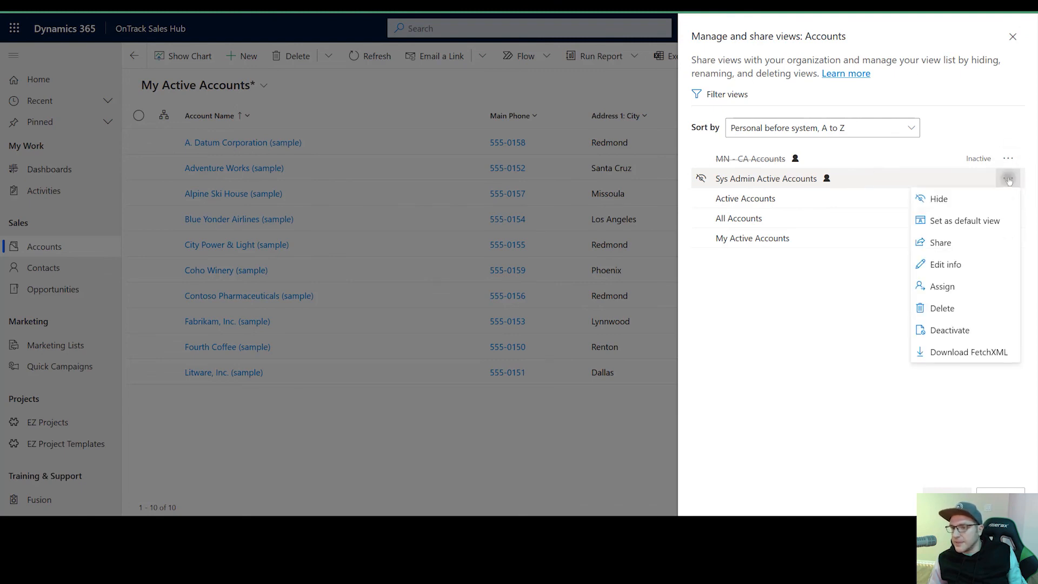
{"action": "left_click", "coordinate": [942, 308]}
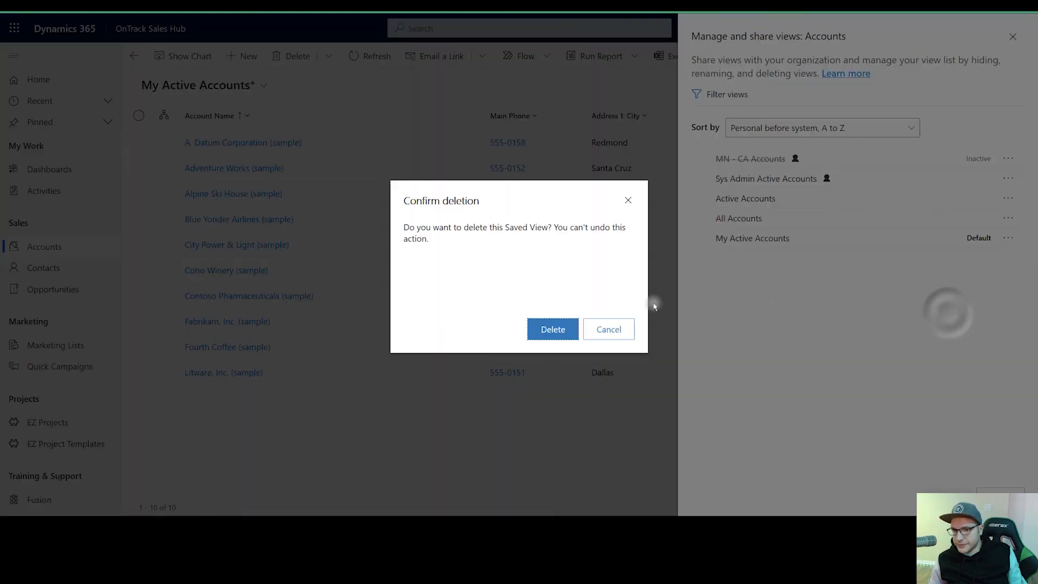
{"action": "left_click", "coordinate": [553, 329]}
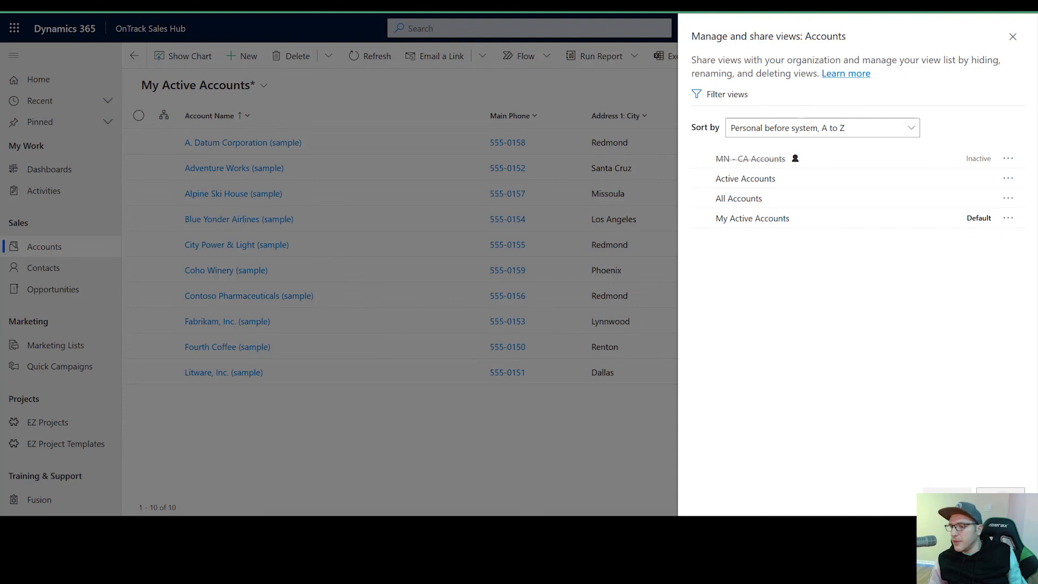
{"action": "left_click", "coordinate": [1013, 37]}
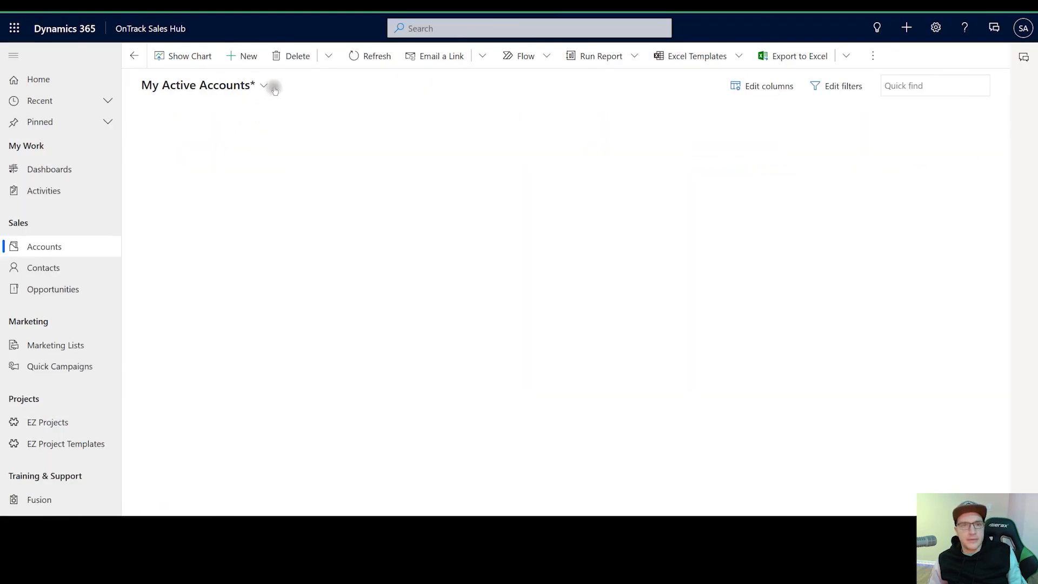
{"action": "left_click", "coordinate": [264, 85]}
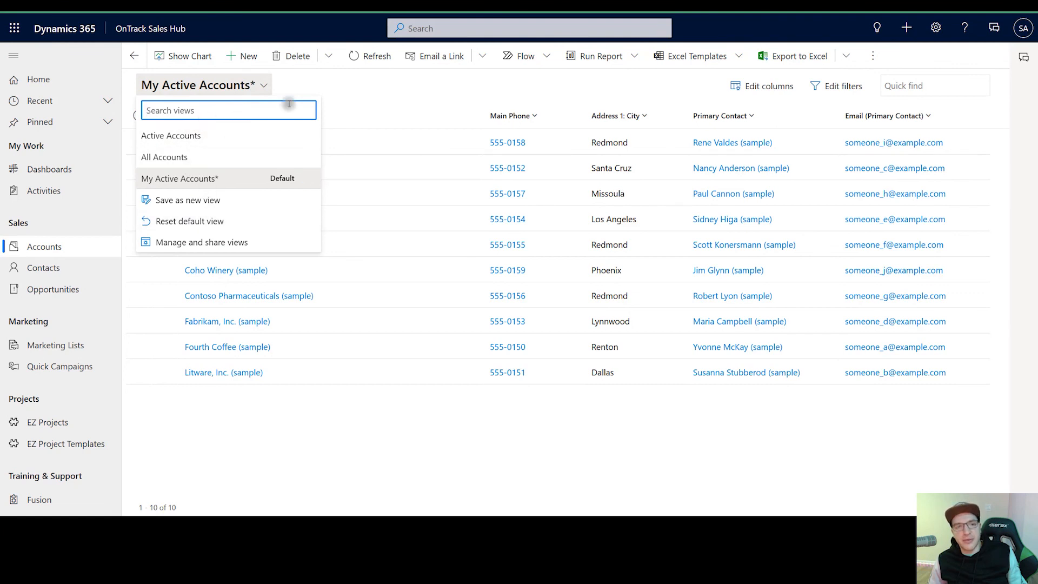
{"action": "mouse_move", "coordinate": [397, 428]}
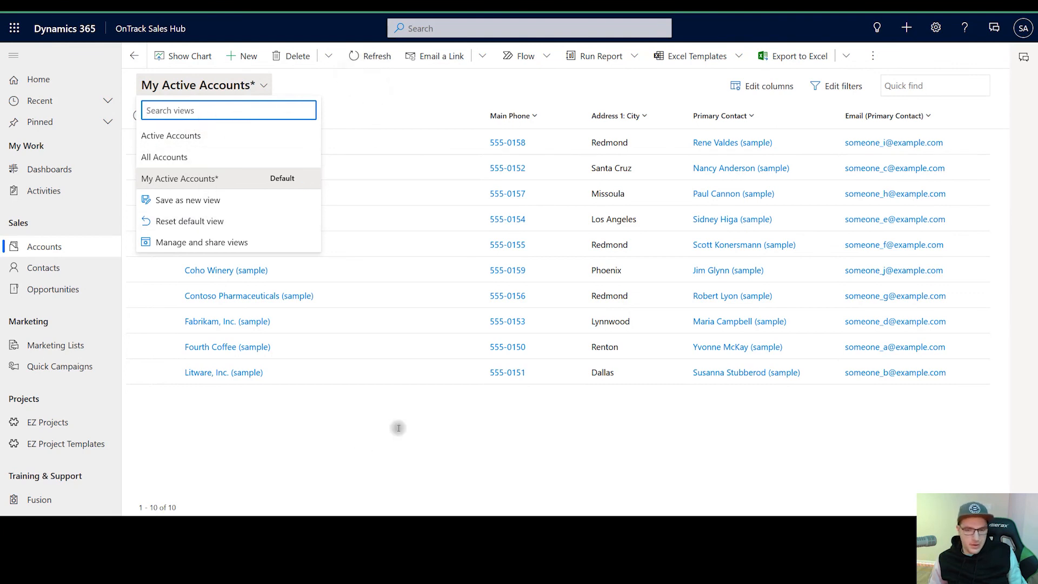
{"action": "left_click", "coordinate": [393, 423]}
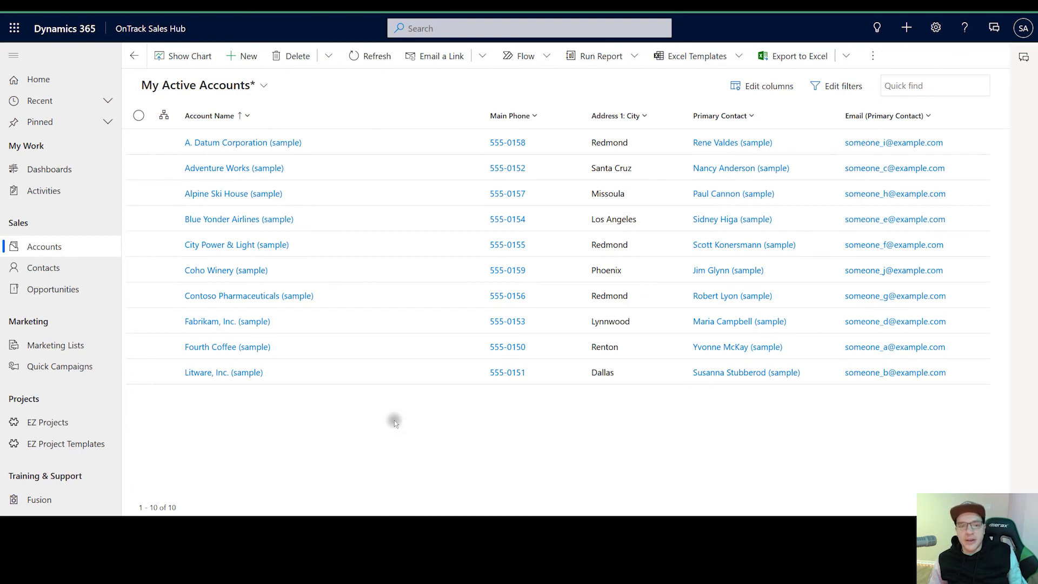
{"action": "mouse_move", "coordinate": [464, 349]}
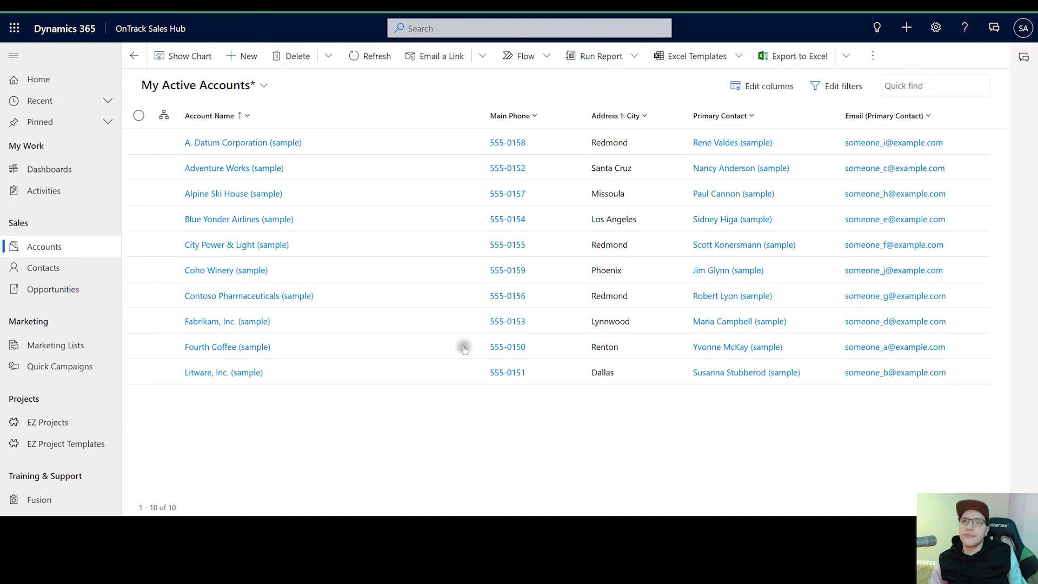